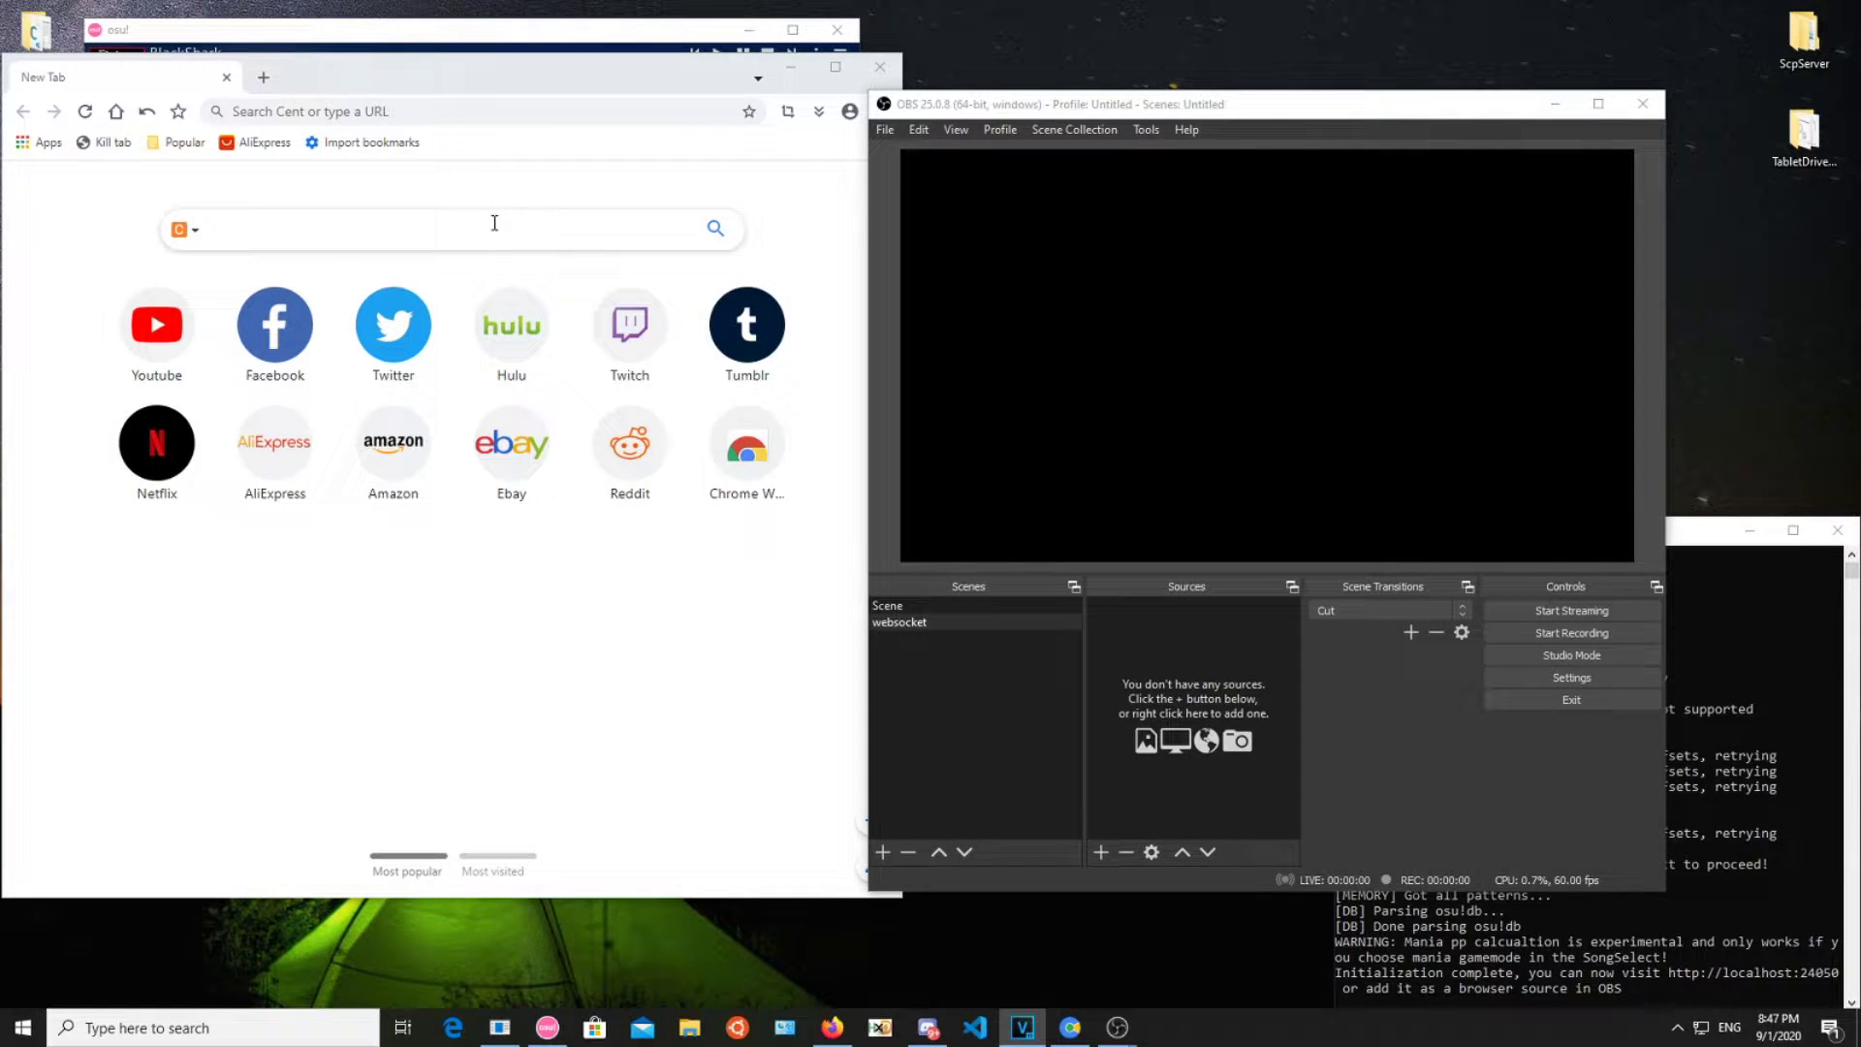
Navigate to localhost:24050/json to view the live beatmap data endpoint
{"action": "left_click", "coordinate": [475, 111]}
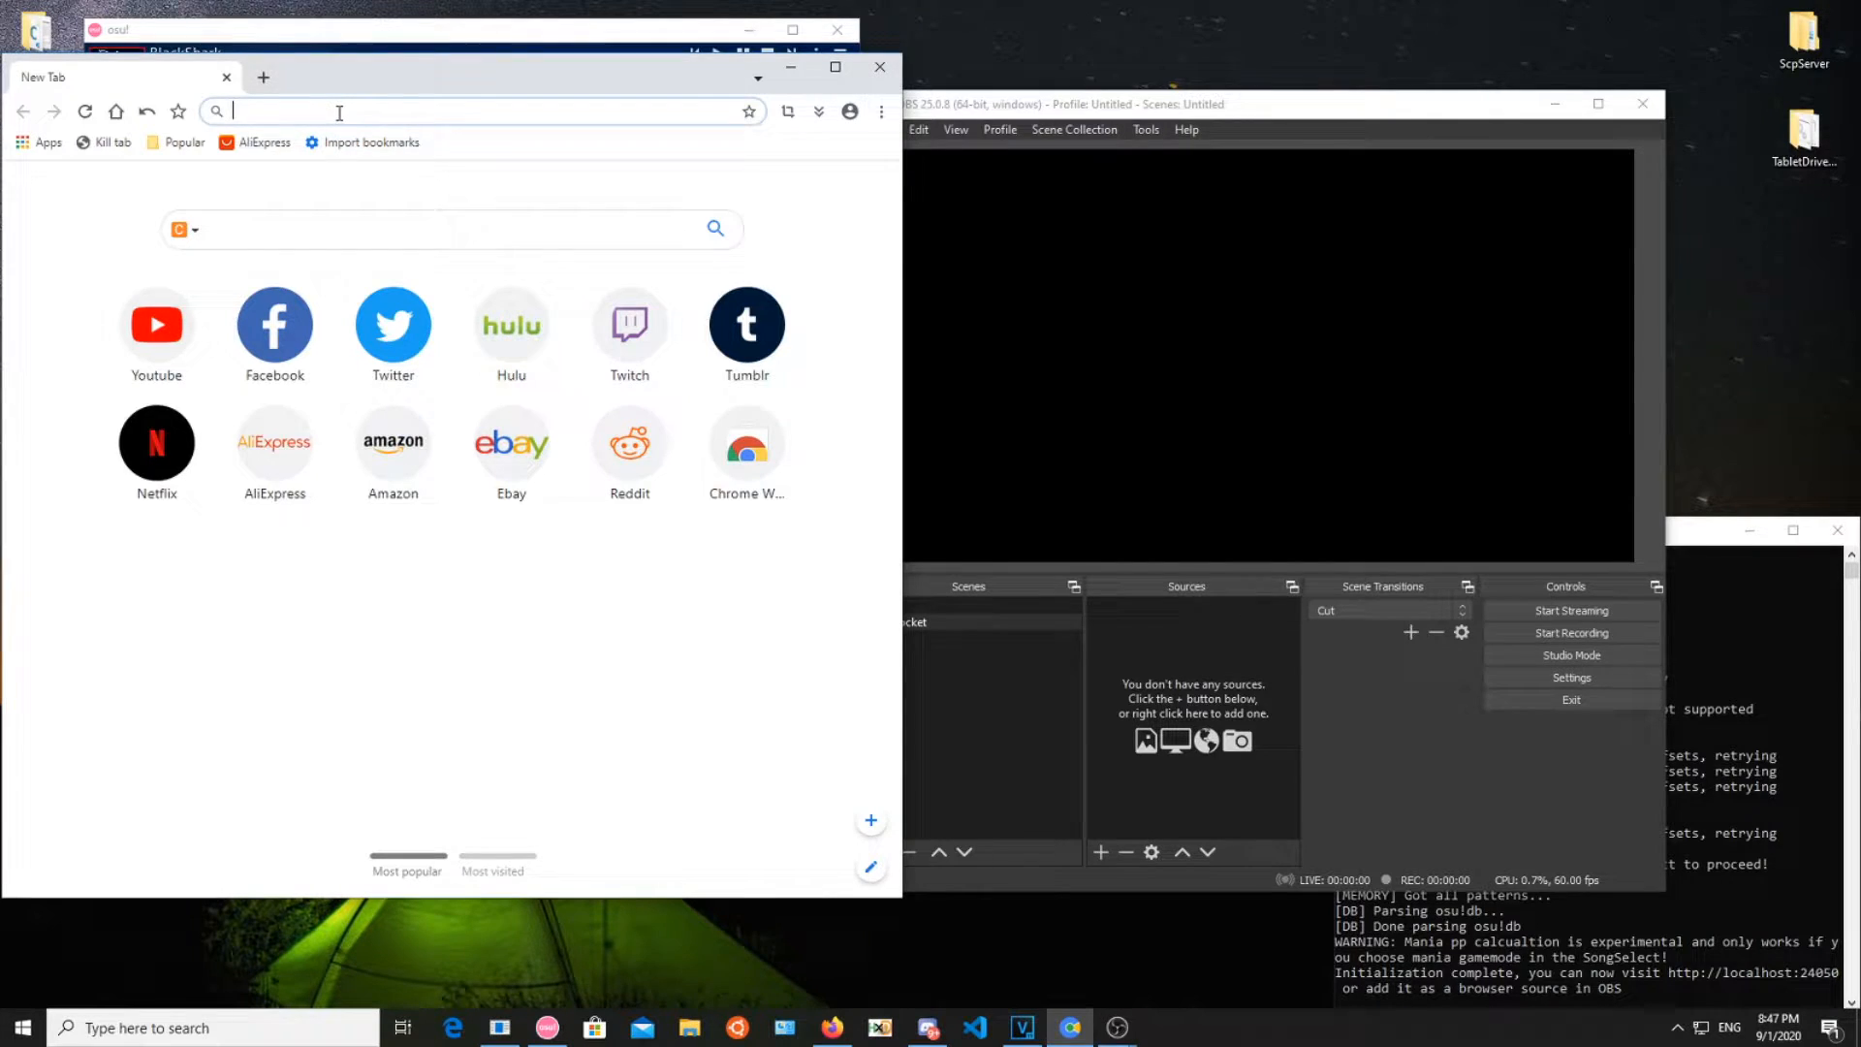
{"action": "mouse_move", "coordinate": [267, 186]}
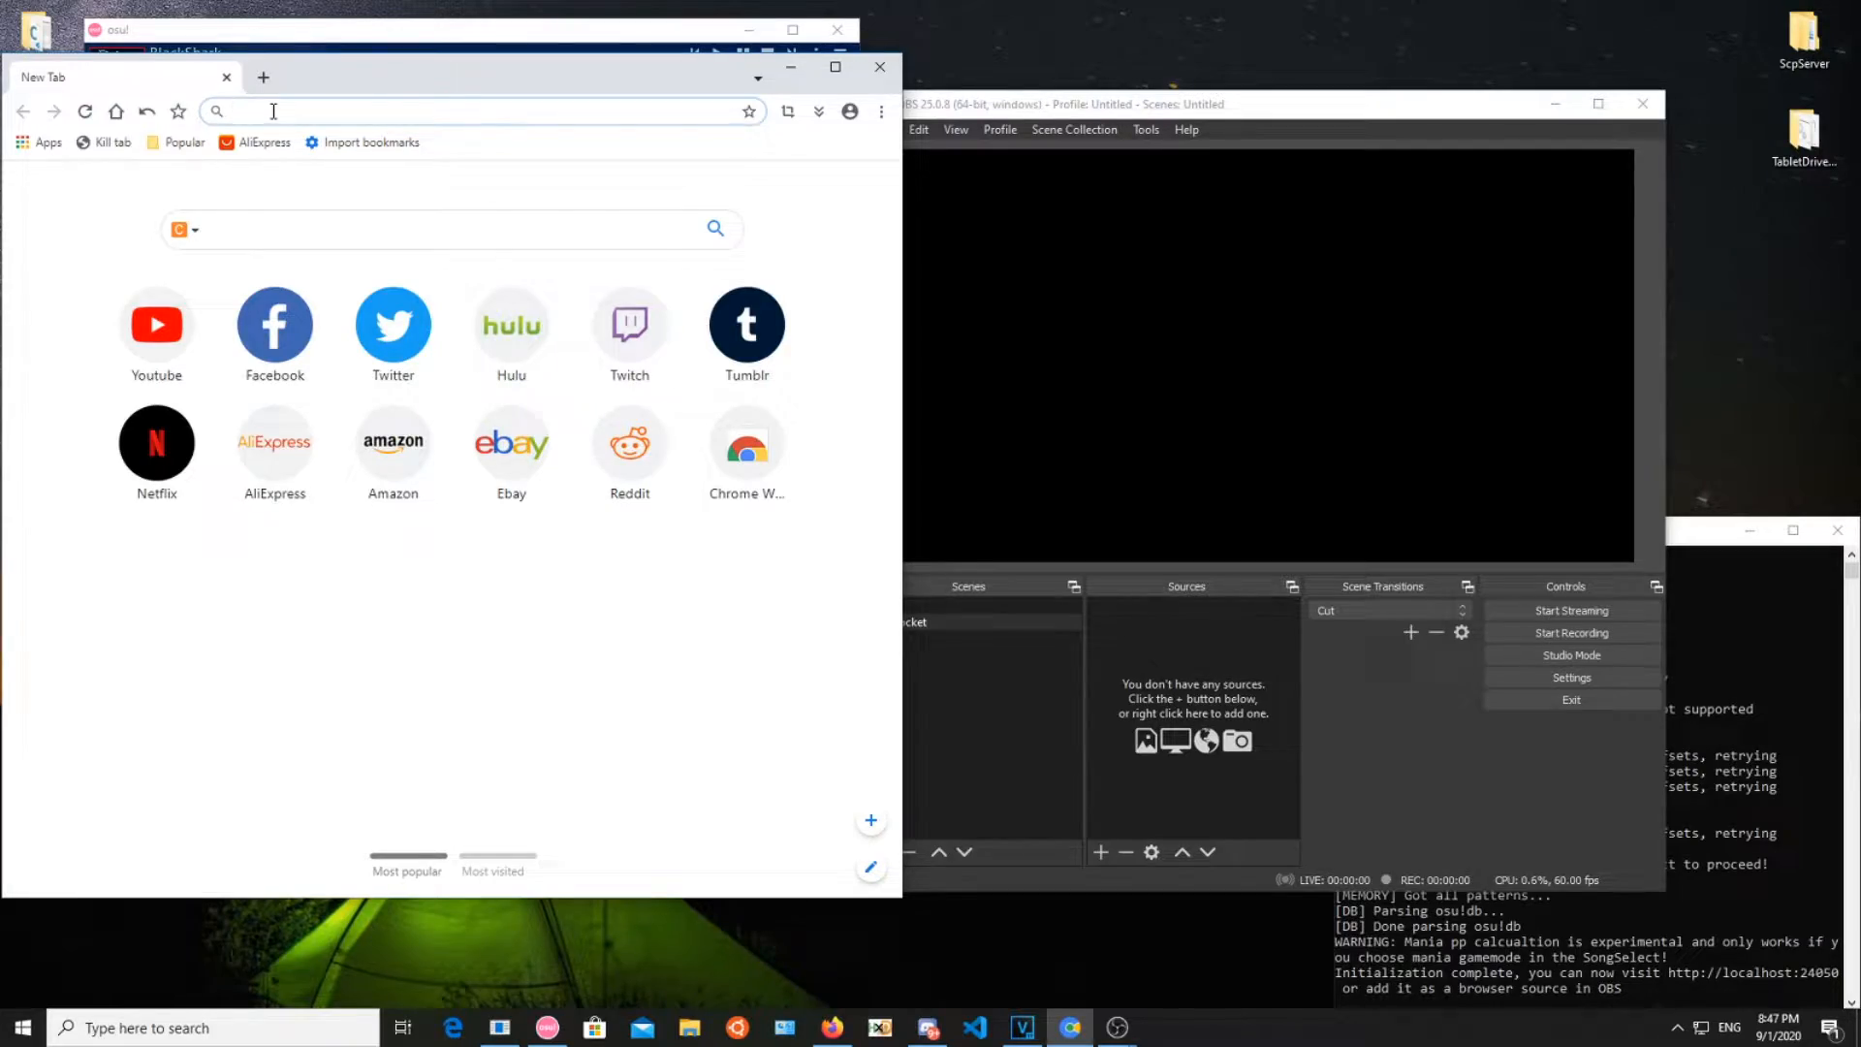
{"action": "type", "text": "localhost:24050/json"}
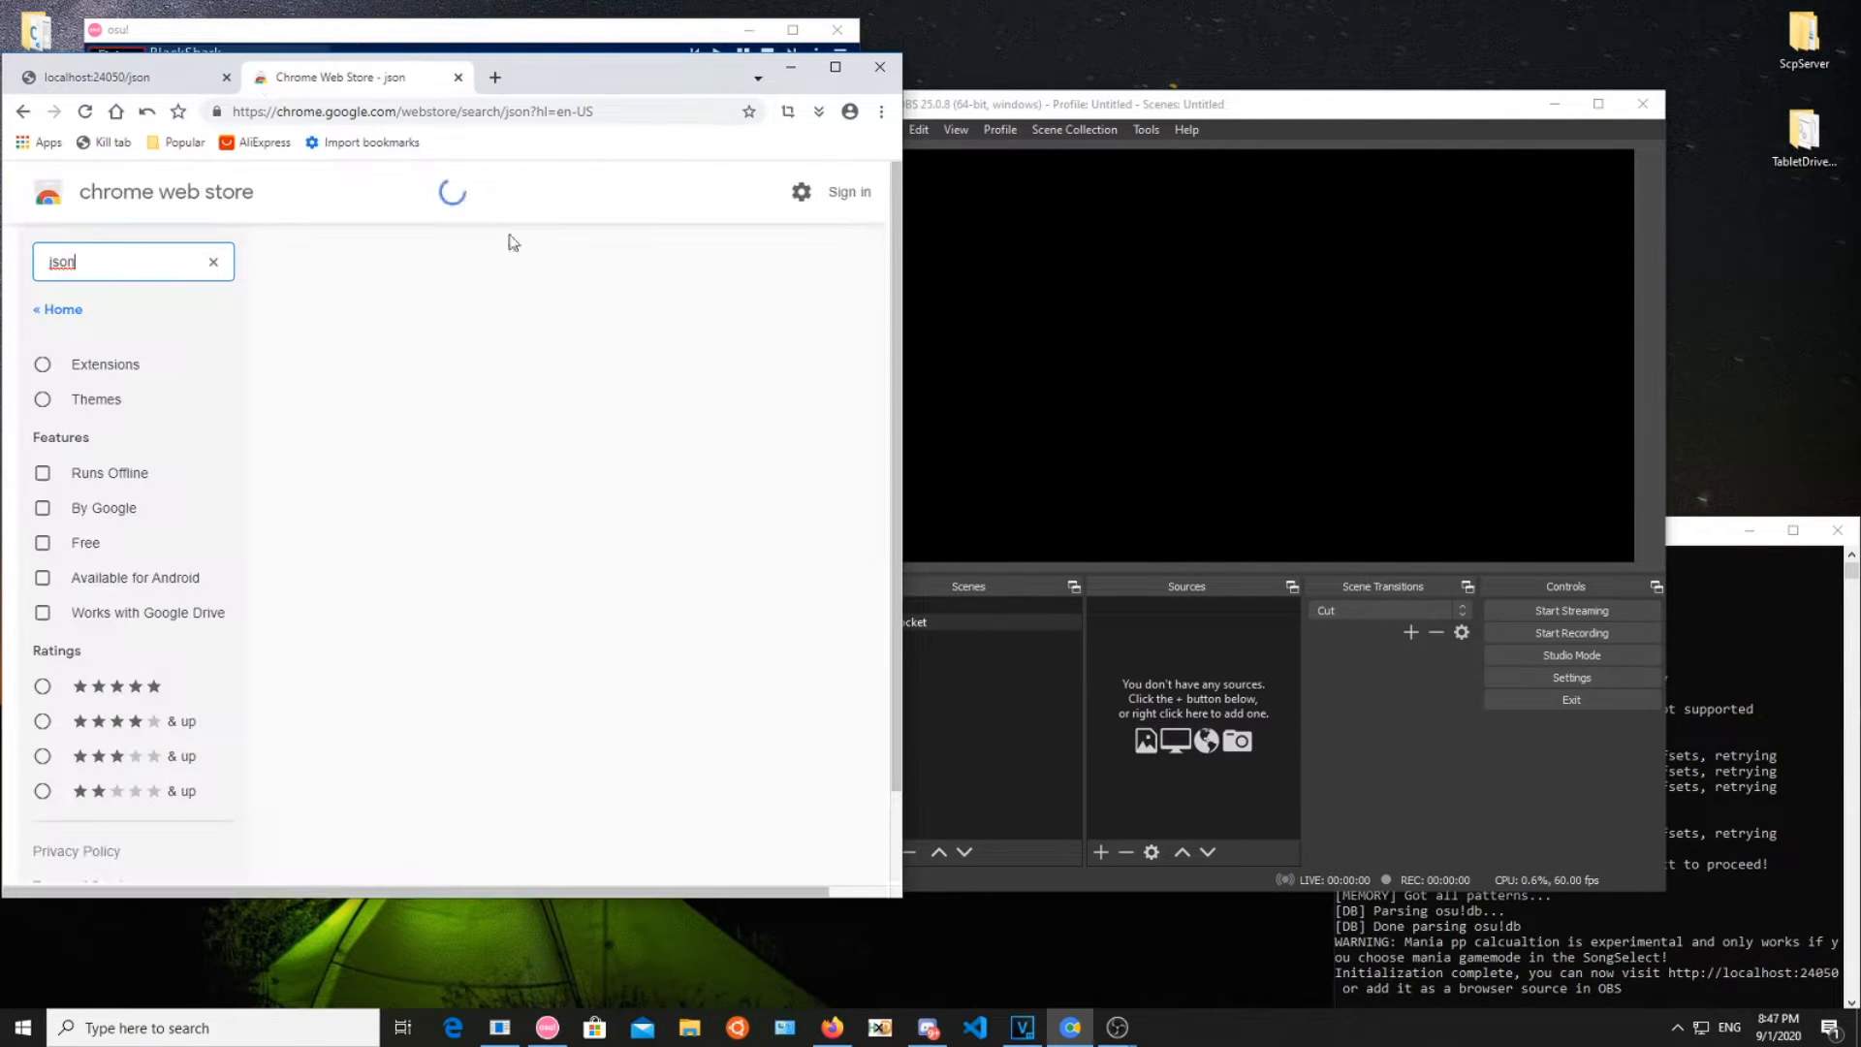
{"action": "left_click", "coordinate": [793, 635]}
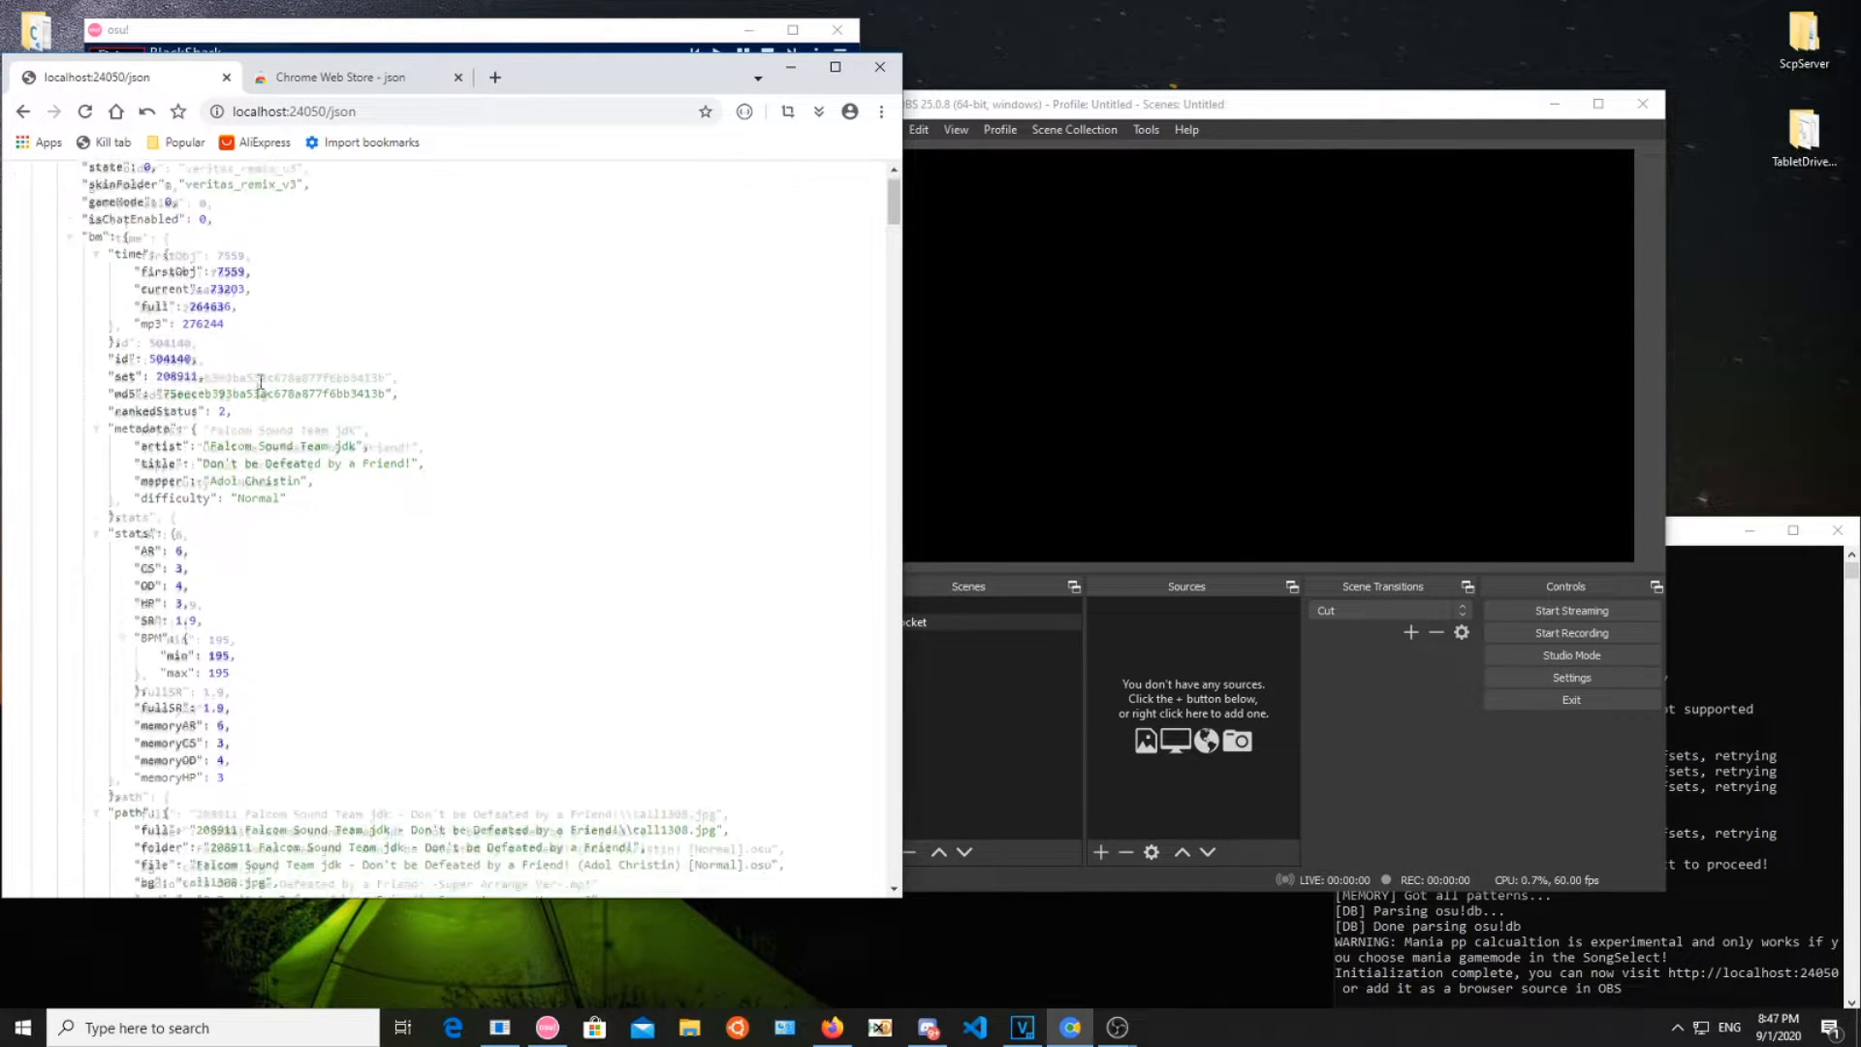
Switch the JSON viewer to Parsed and browse the collapsible bm fields
{"action": "left_click", "coordinate": [828, 178]}
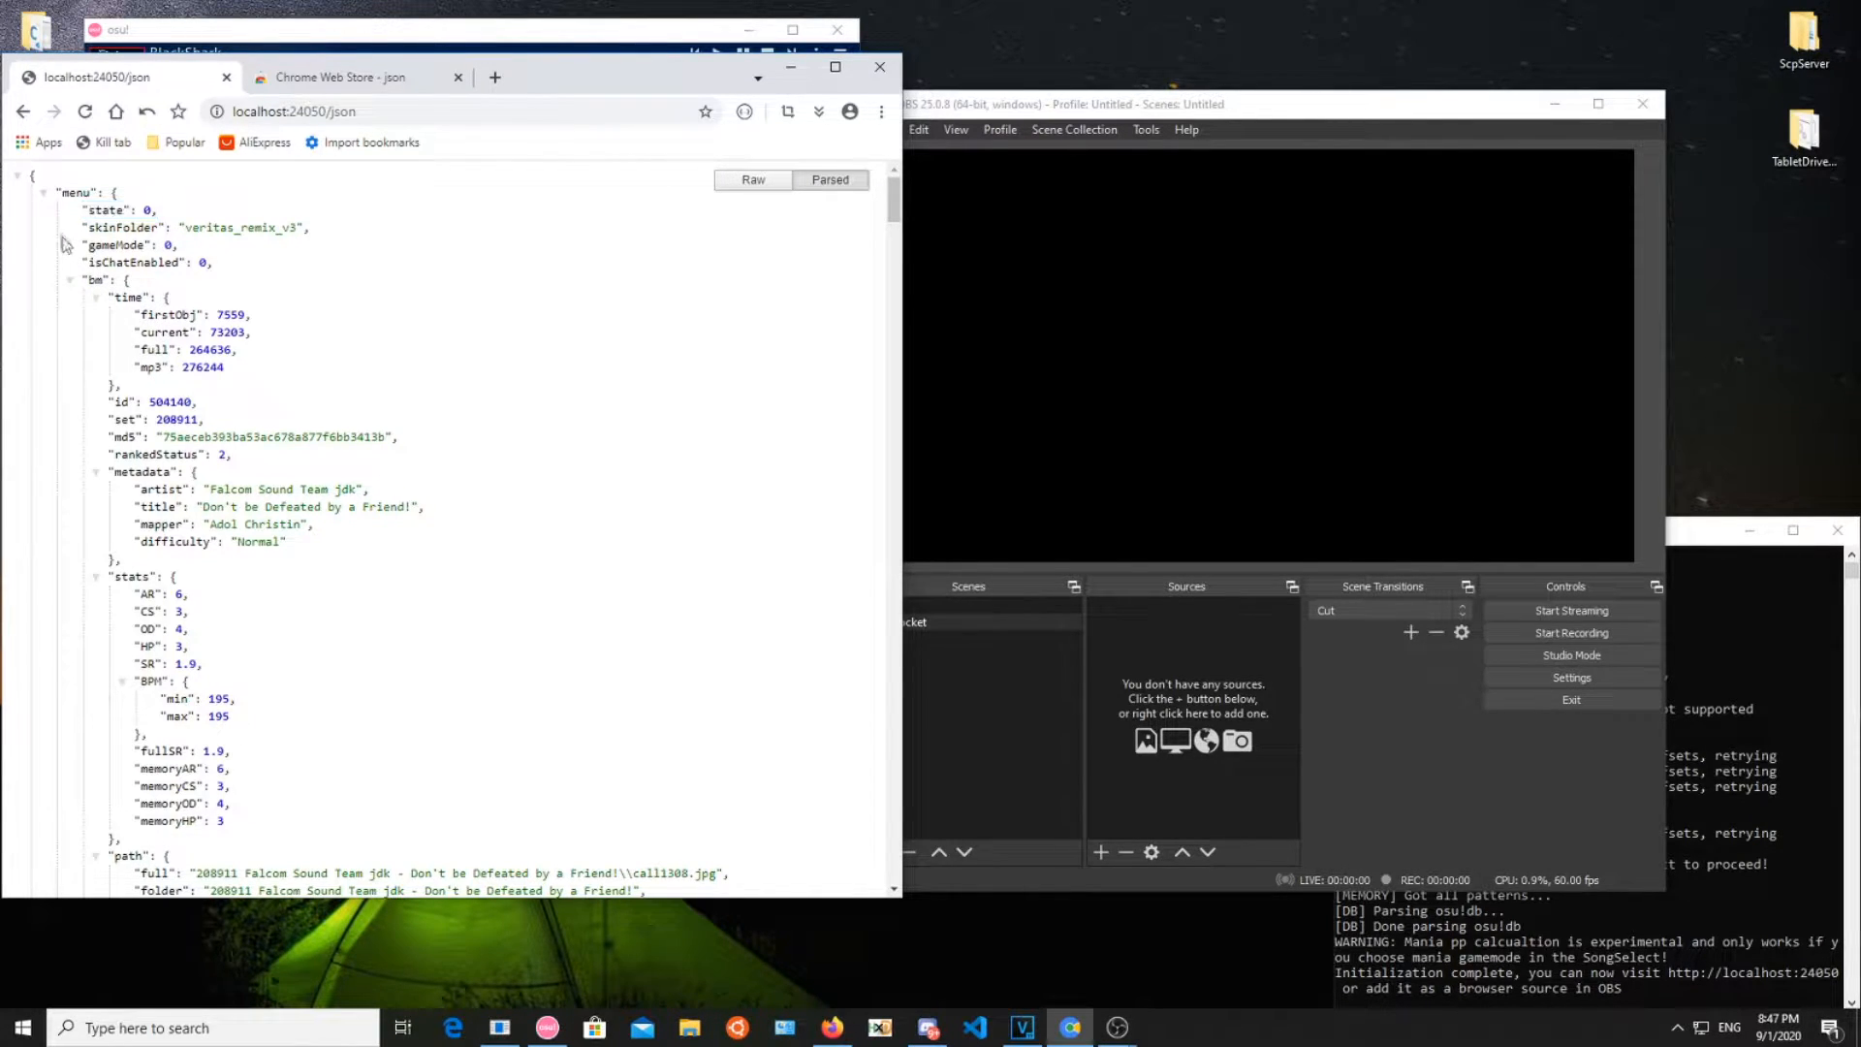
{"action": "mouse_move", "coordinate": [80, 229]}
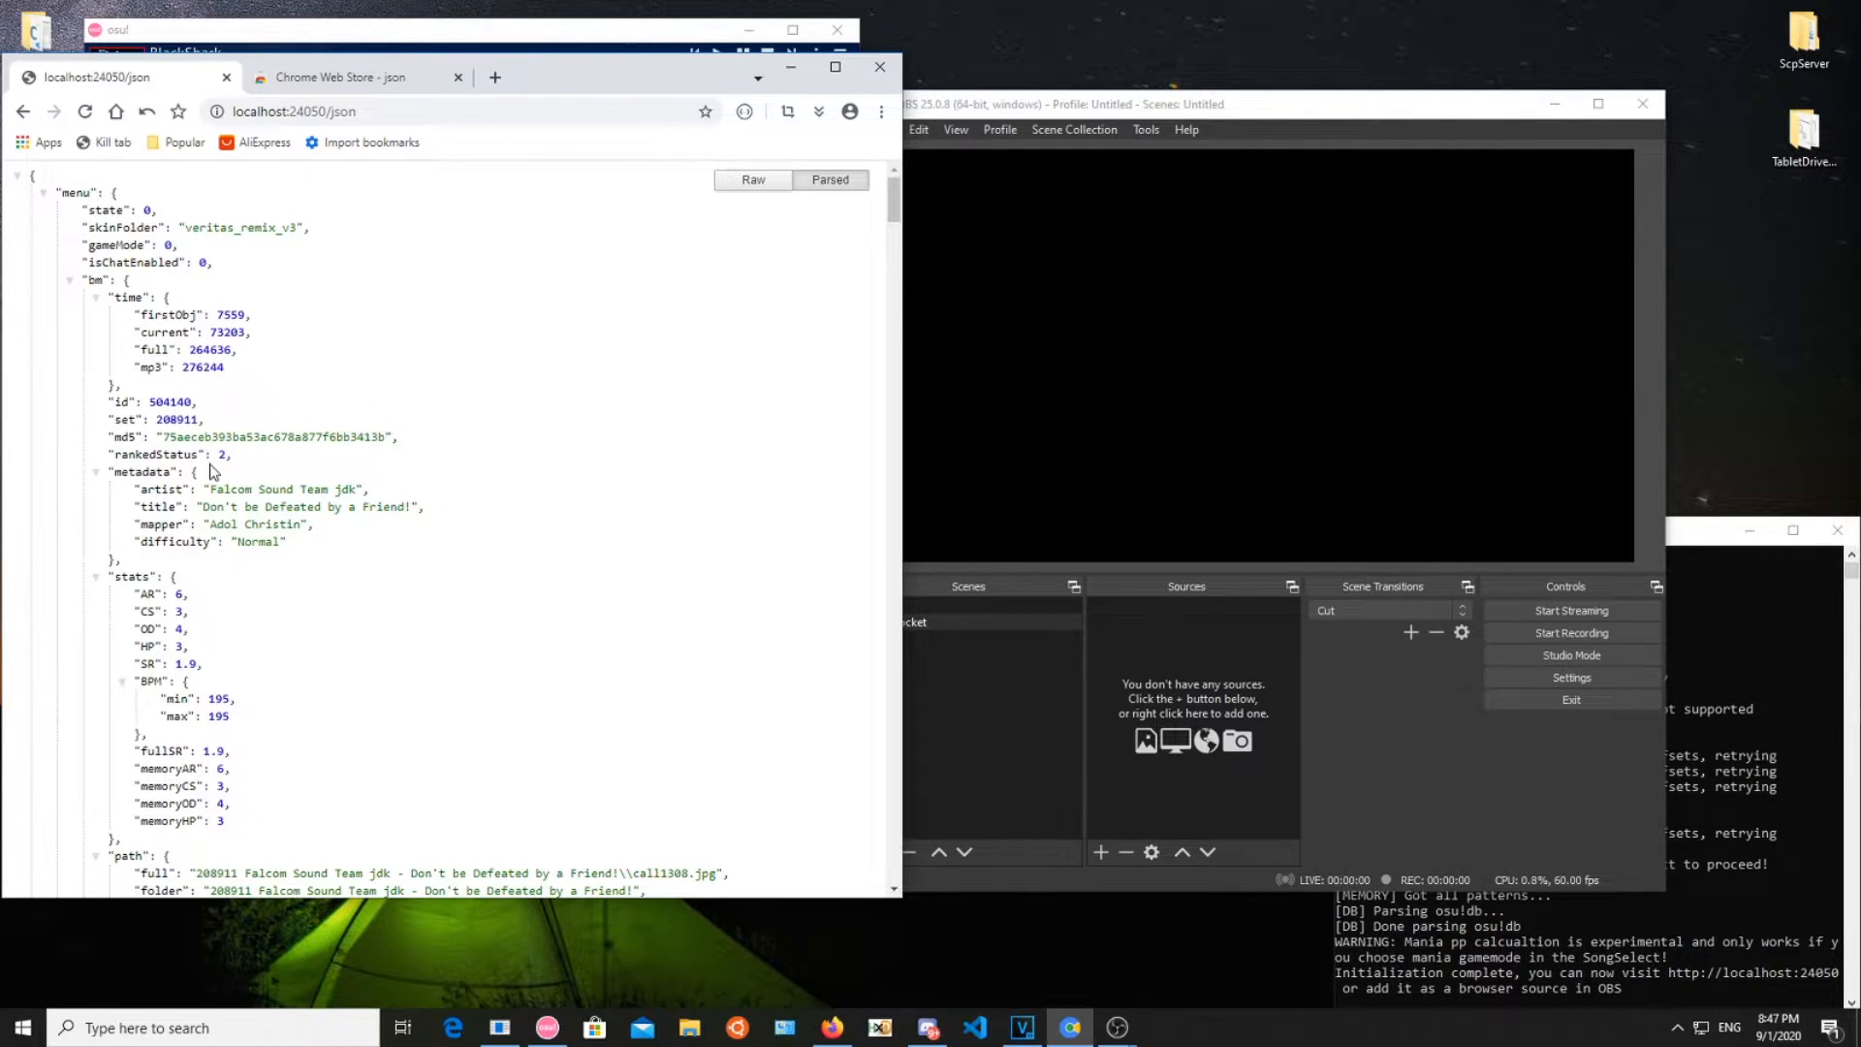
{"action": "scroll", "scroll_direction": "down", "scroll_amount": 3}
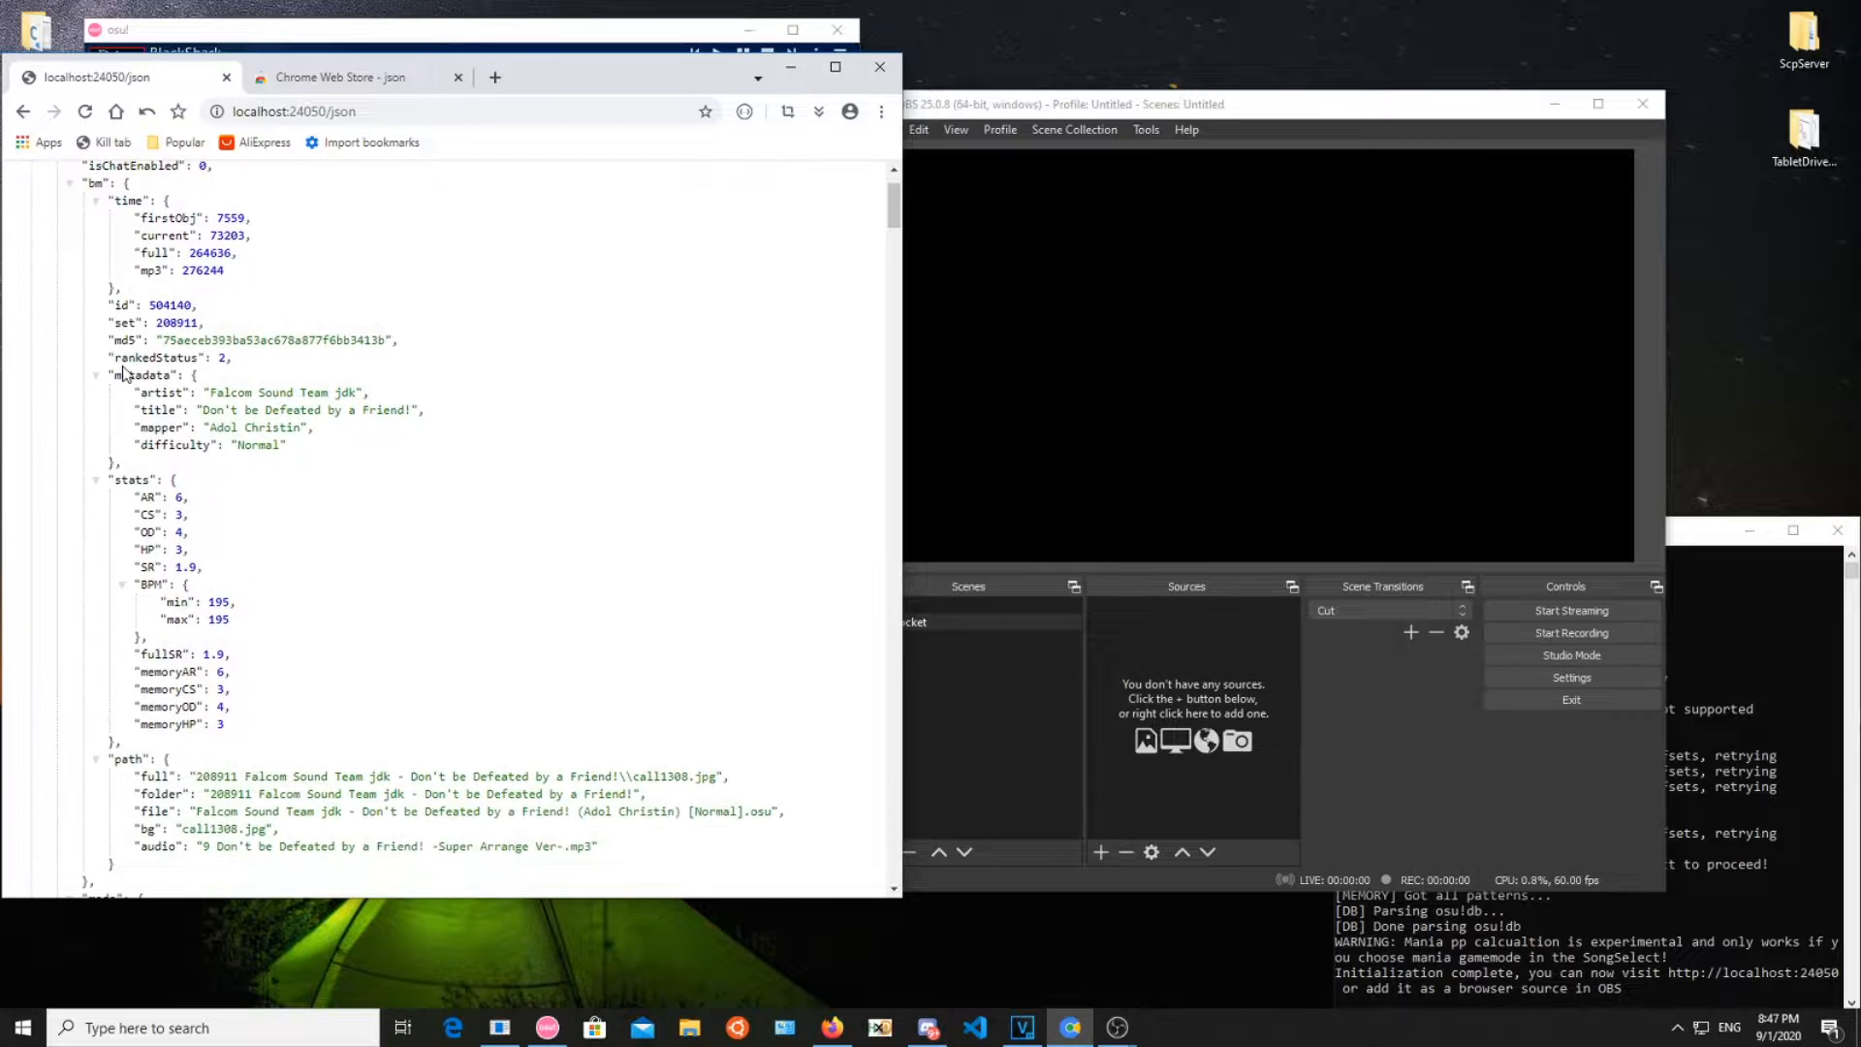
{"action": "scroll", "scroll_direction": "up", "scroll_amount": 3}
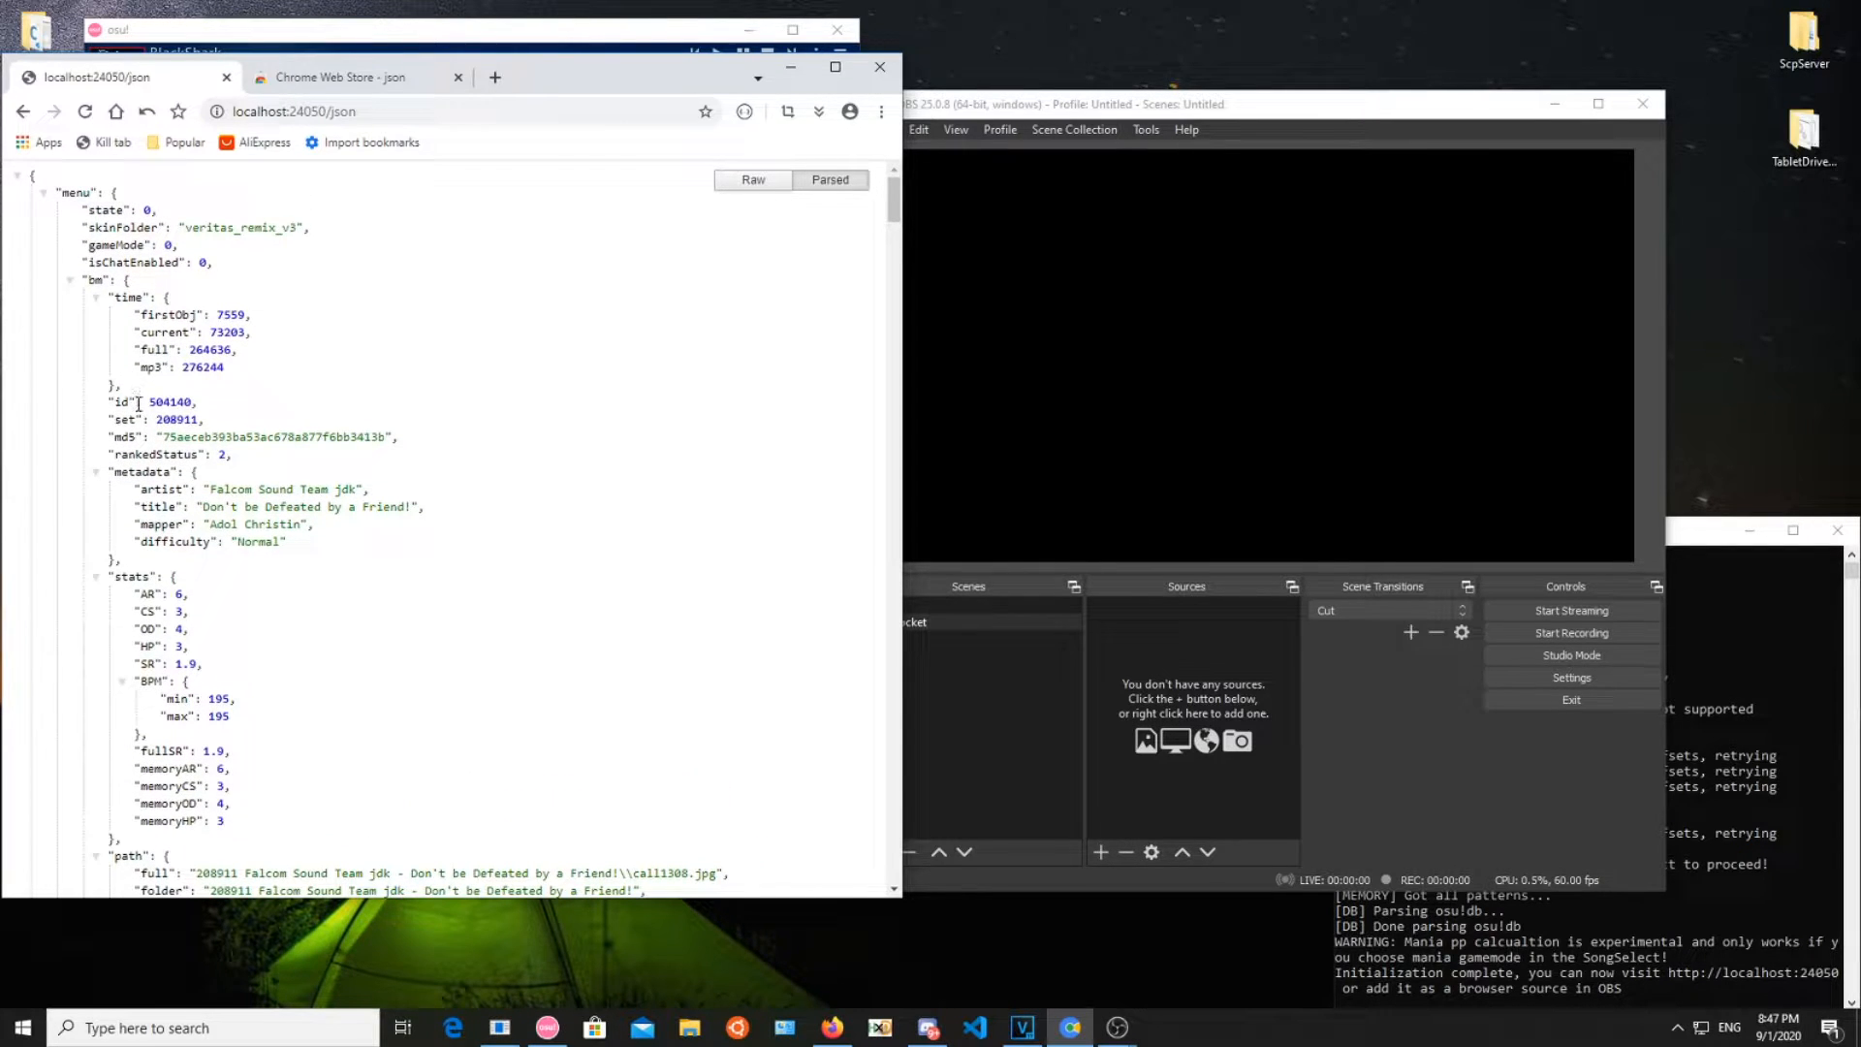
{"action": "scroll", "scroll_direction": "down", "scroll_amount": 3}
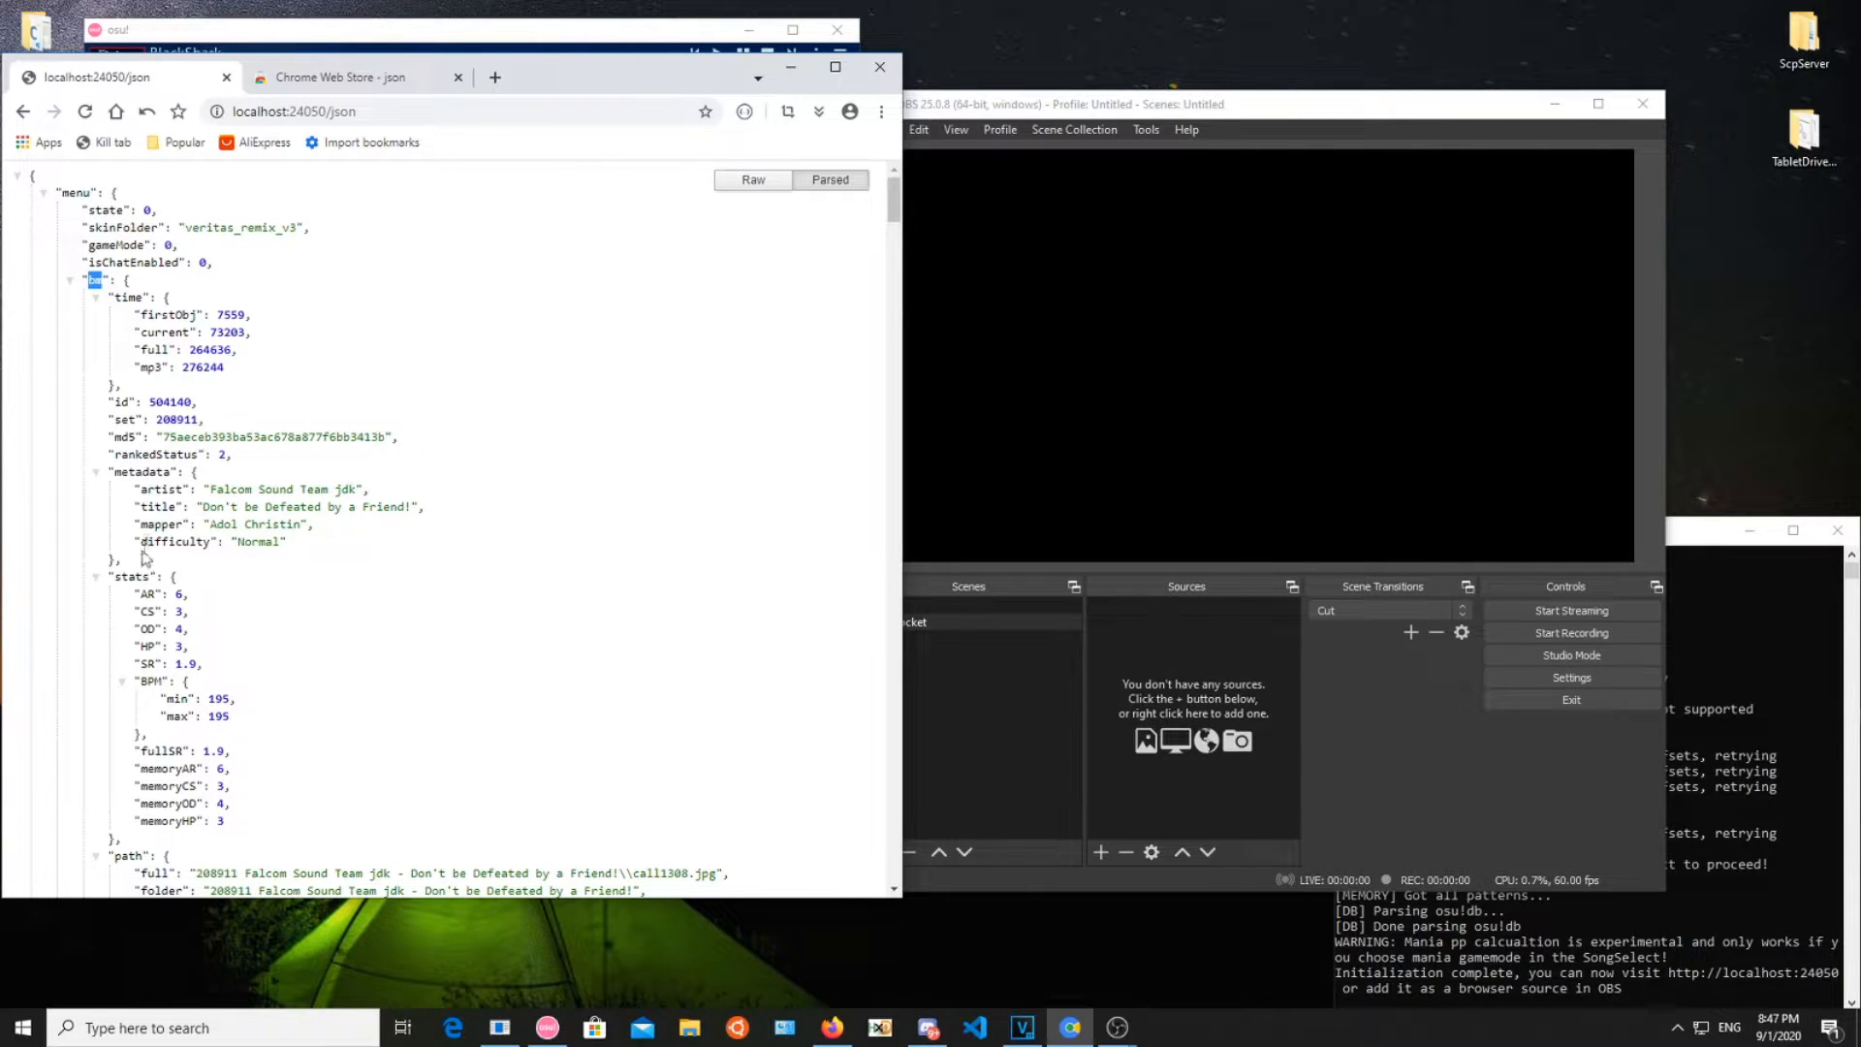
{"action": "double_click", "coordinate": [182, 716]}
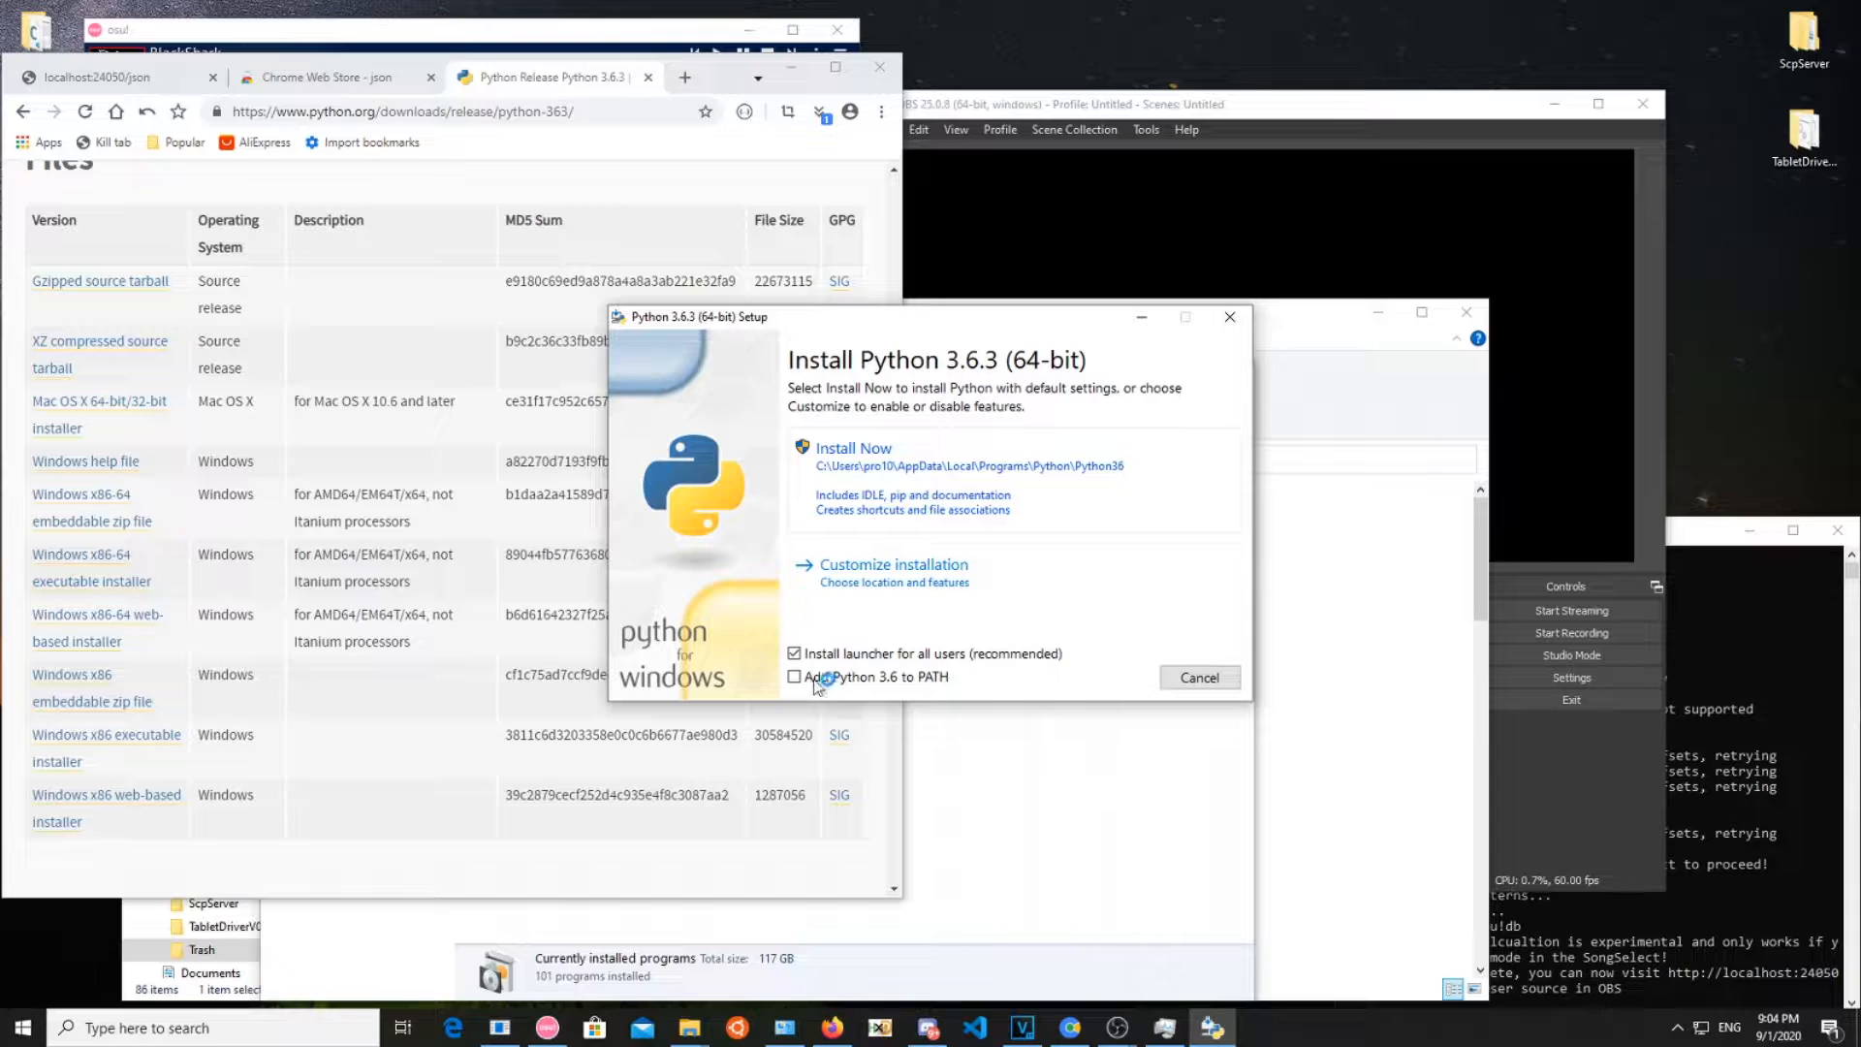
Enable 'Add Python 3.6 to PATH', add a Text (FreeType 2) source, and point Scripts at Python36
{"action": "left_click", "coordinate": [853, 448]}
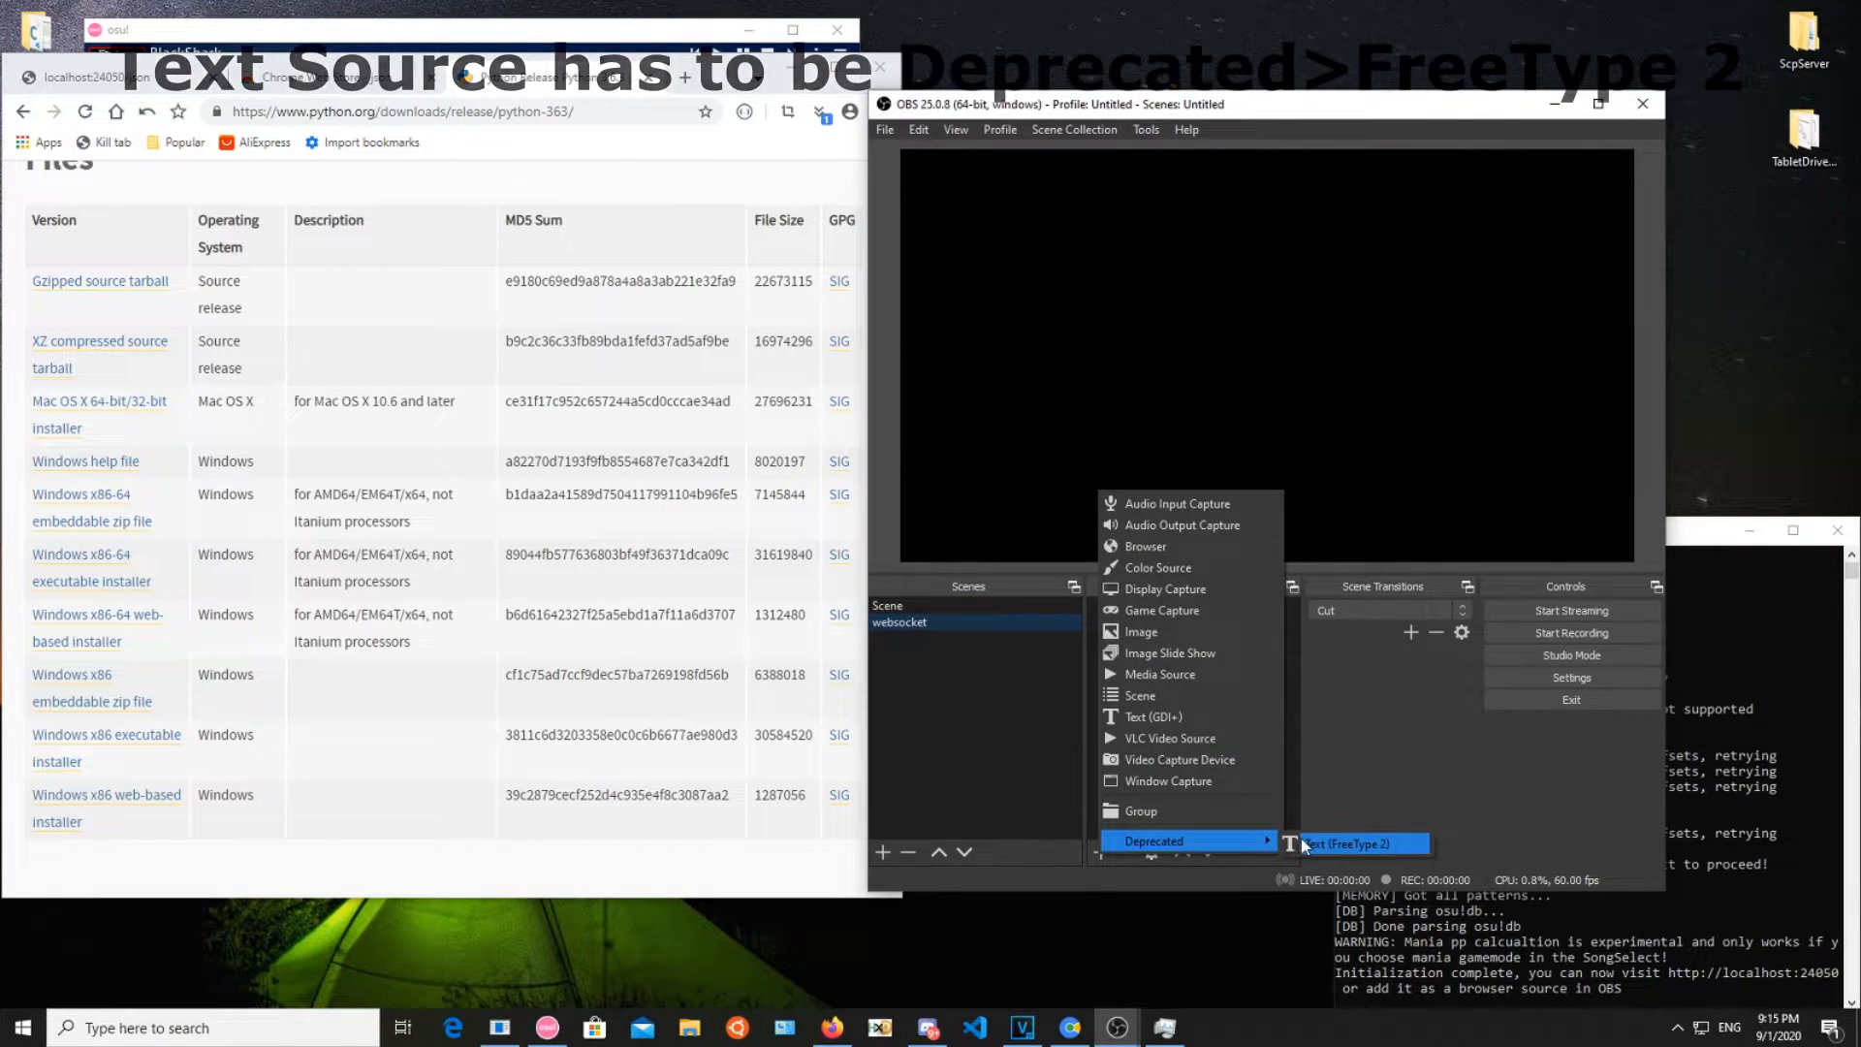
{"action": "left_click", "coordinate": [1342, 843]}
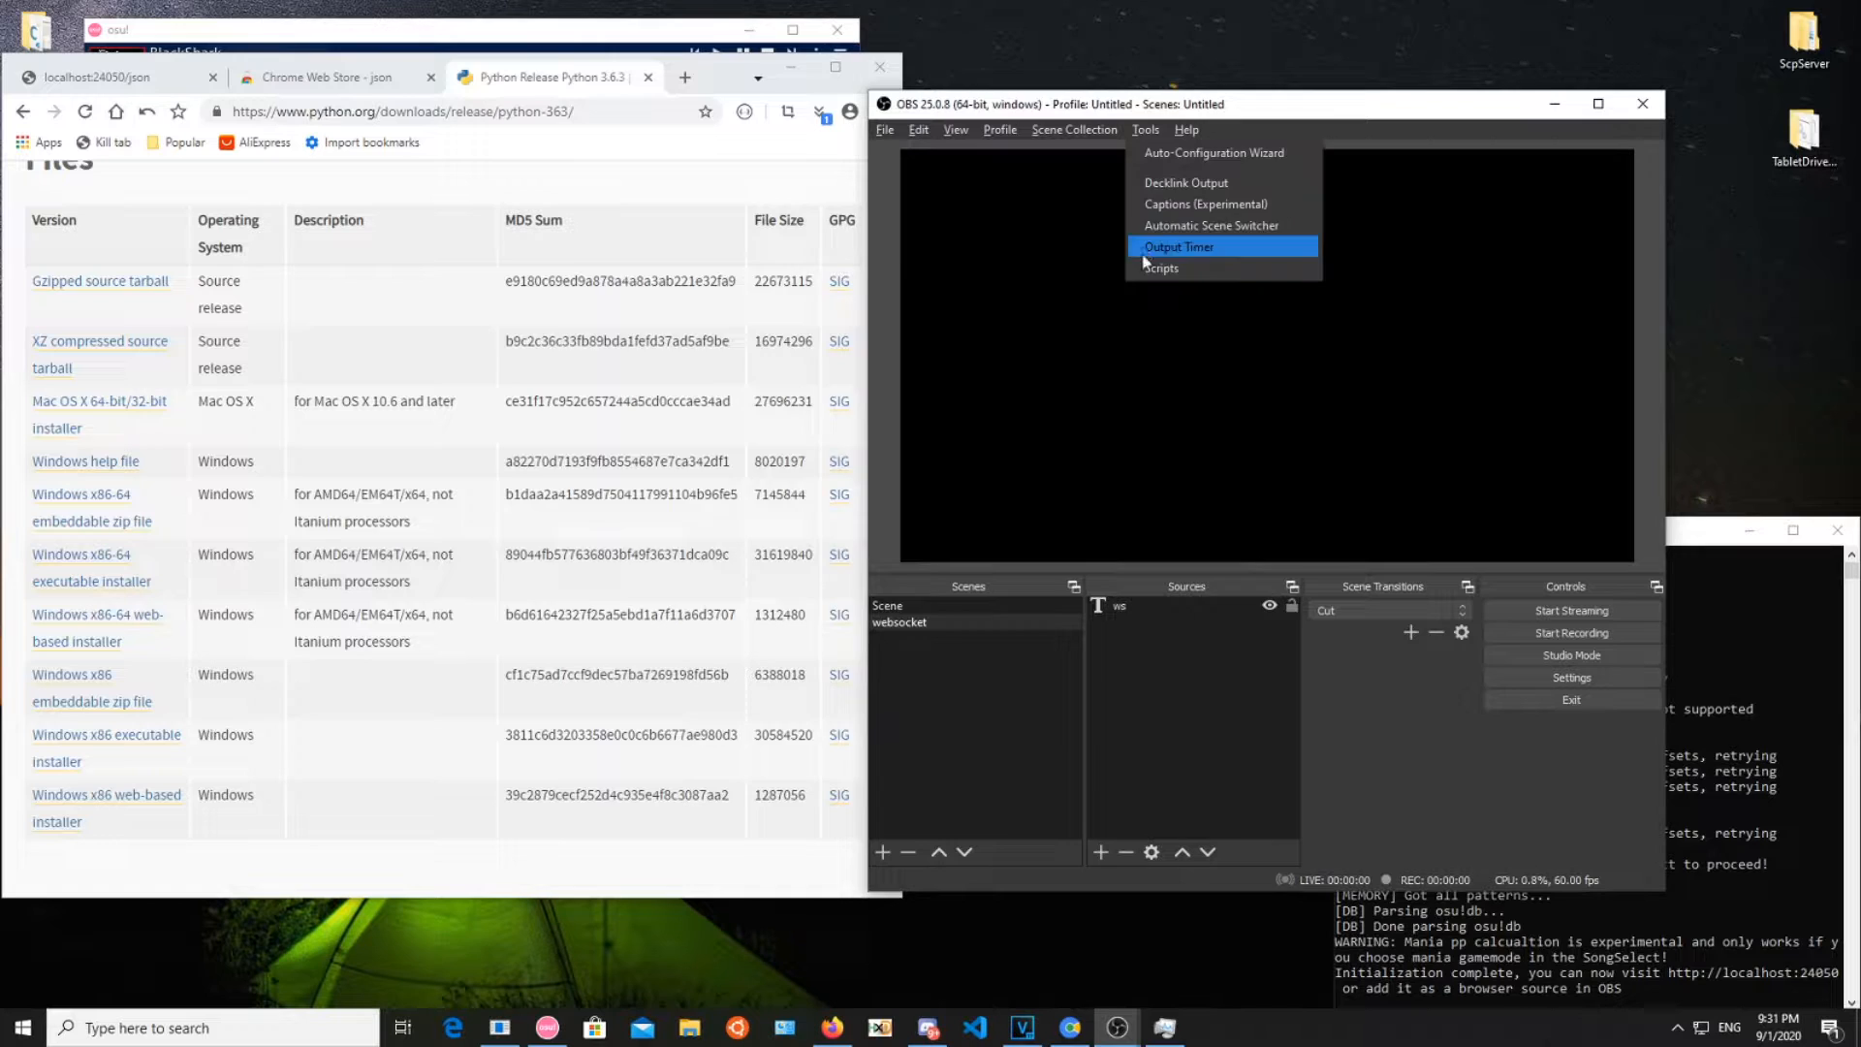
{"action": "left_click", "coordinate": [1159, 267]}
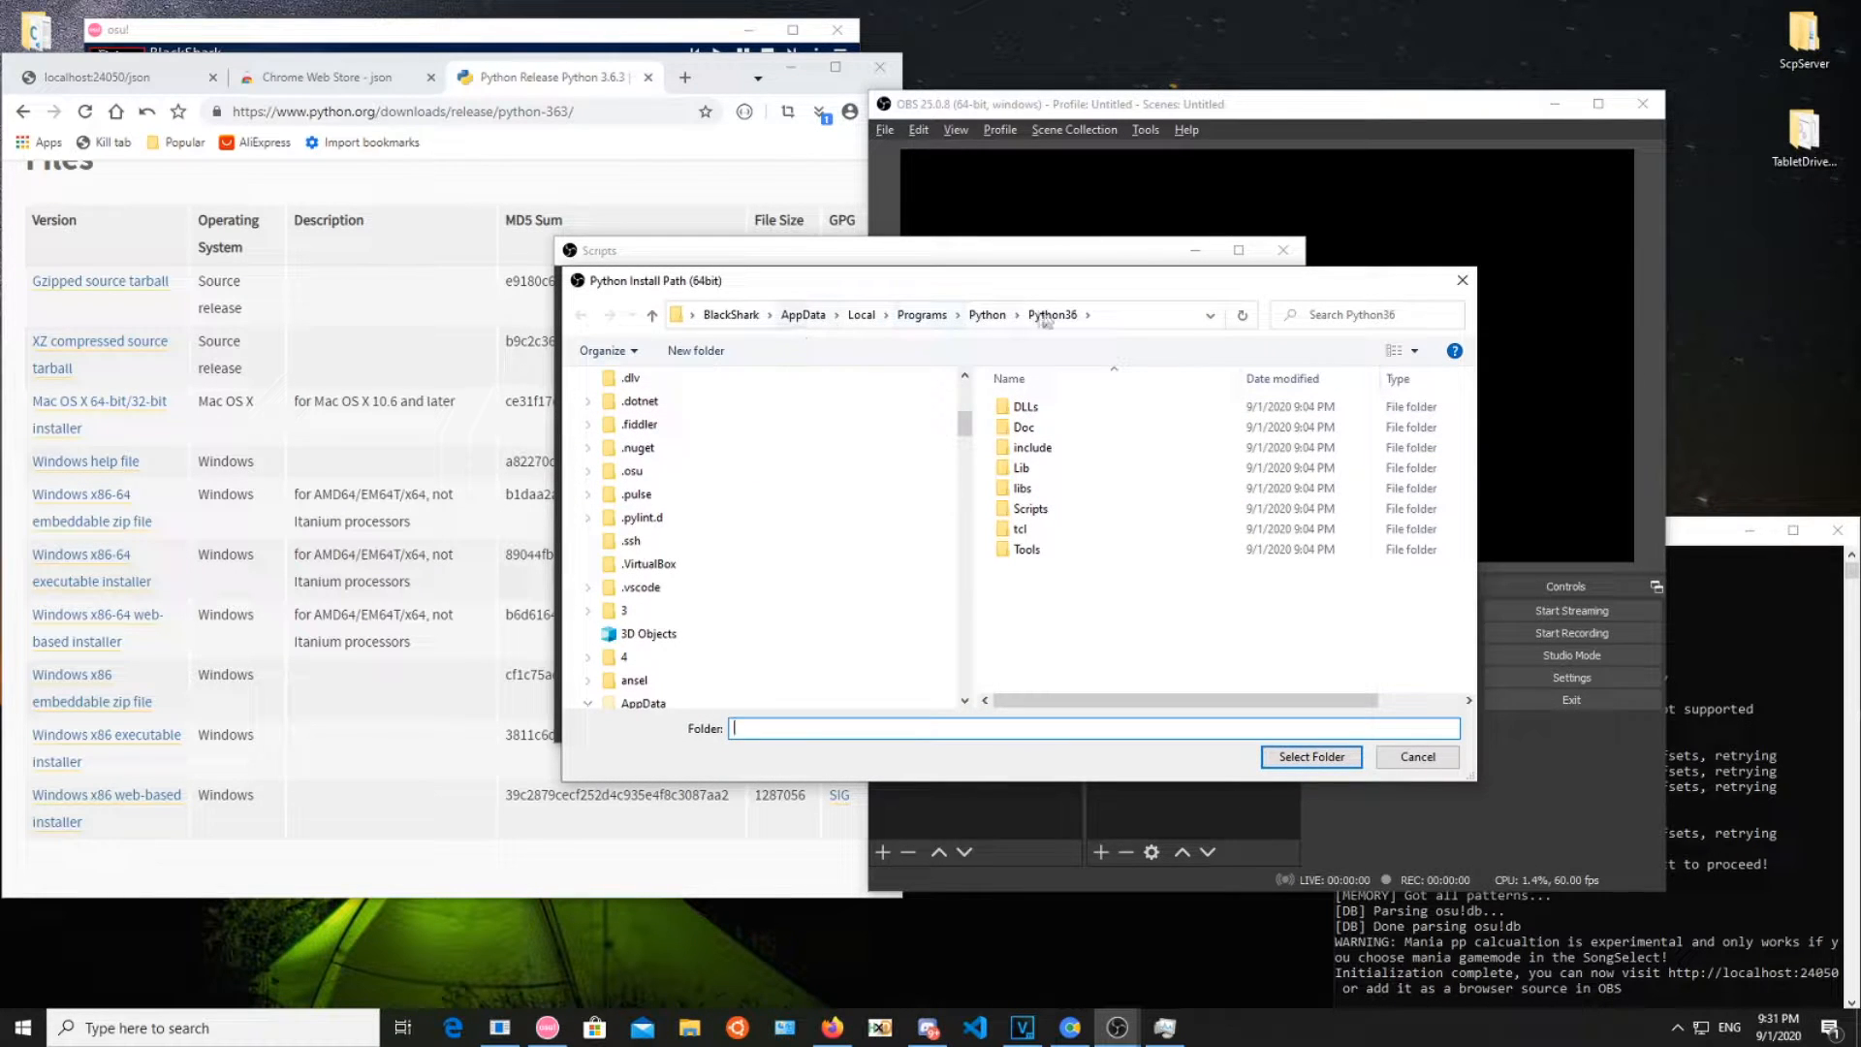
{"action": "left_click", "coordinate": [1416, 756]}
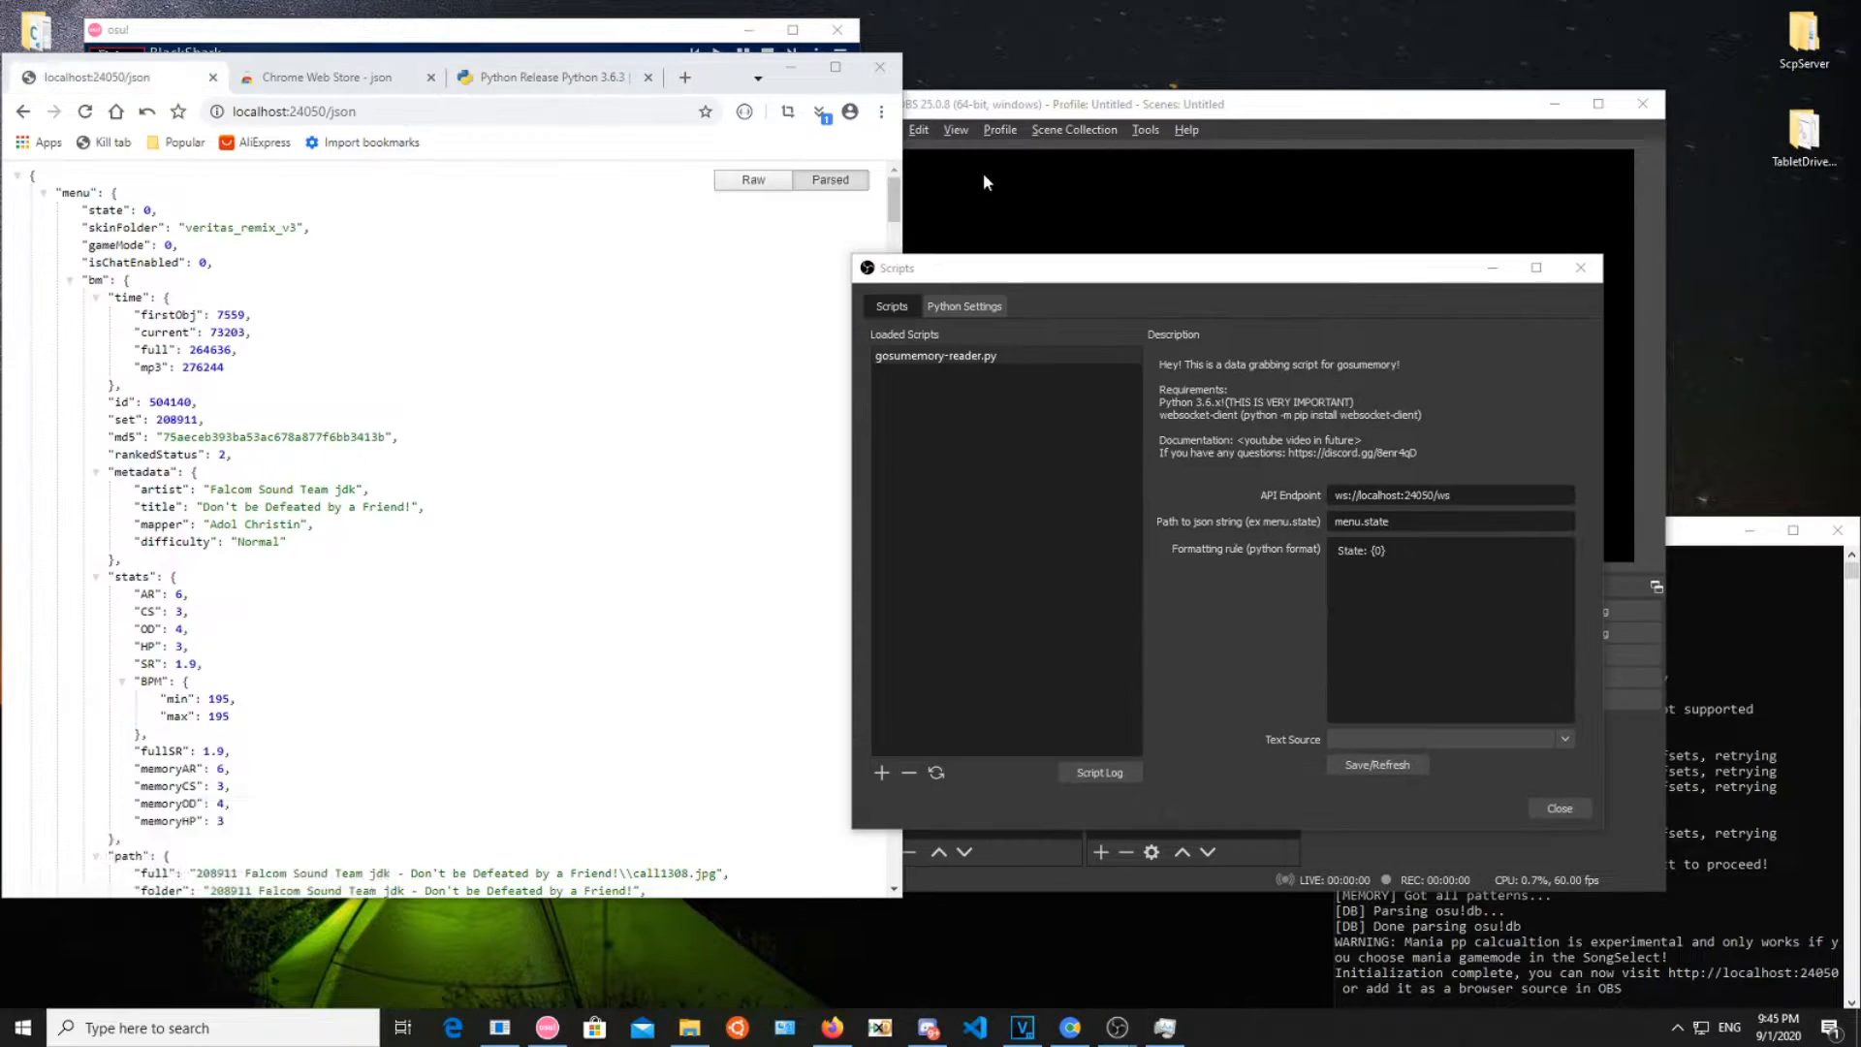
Run python -m pip install websocket-client in cmd
{"action": "left_click", "coordinate": [1210, 1028]}
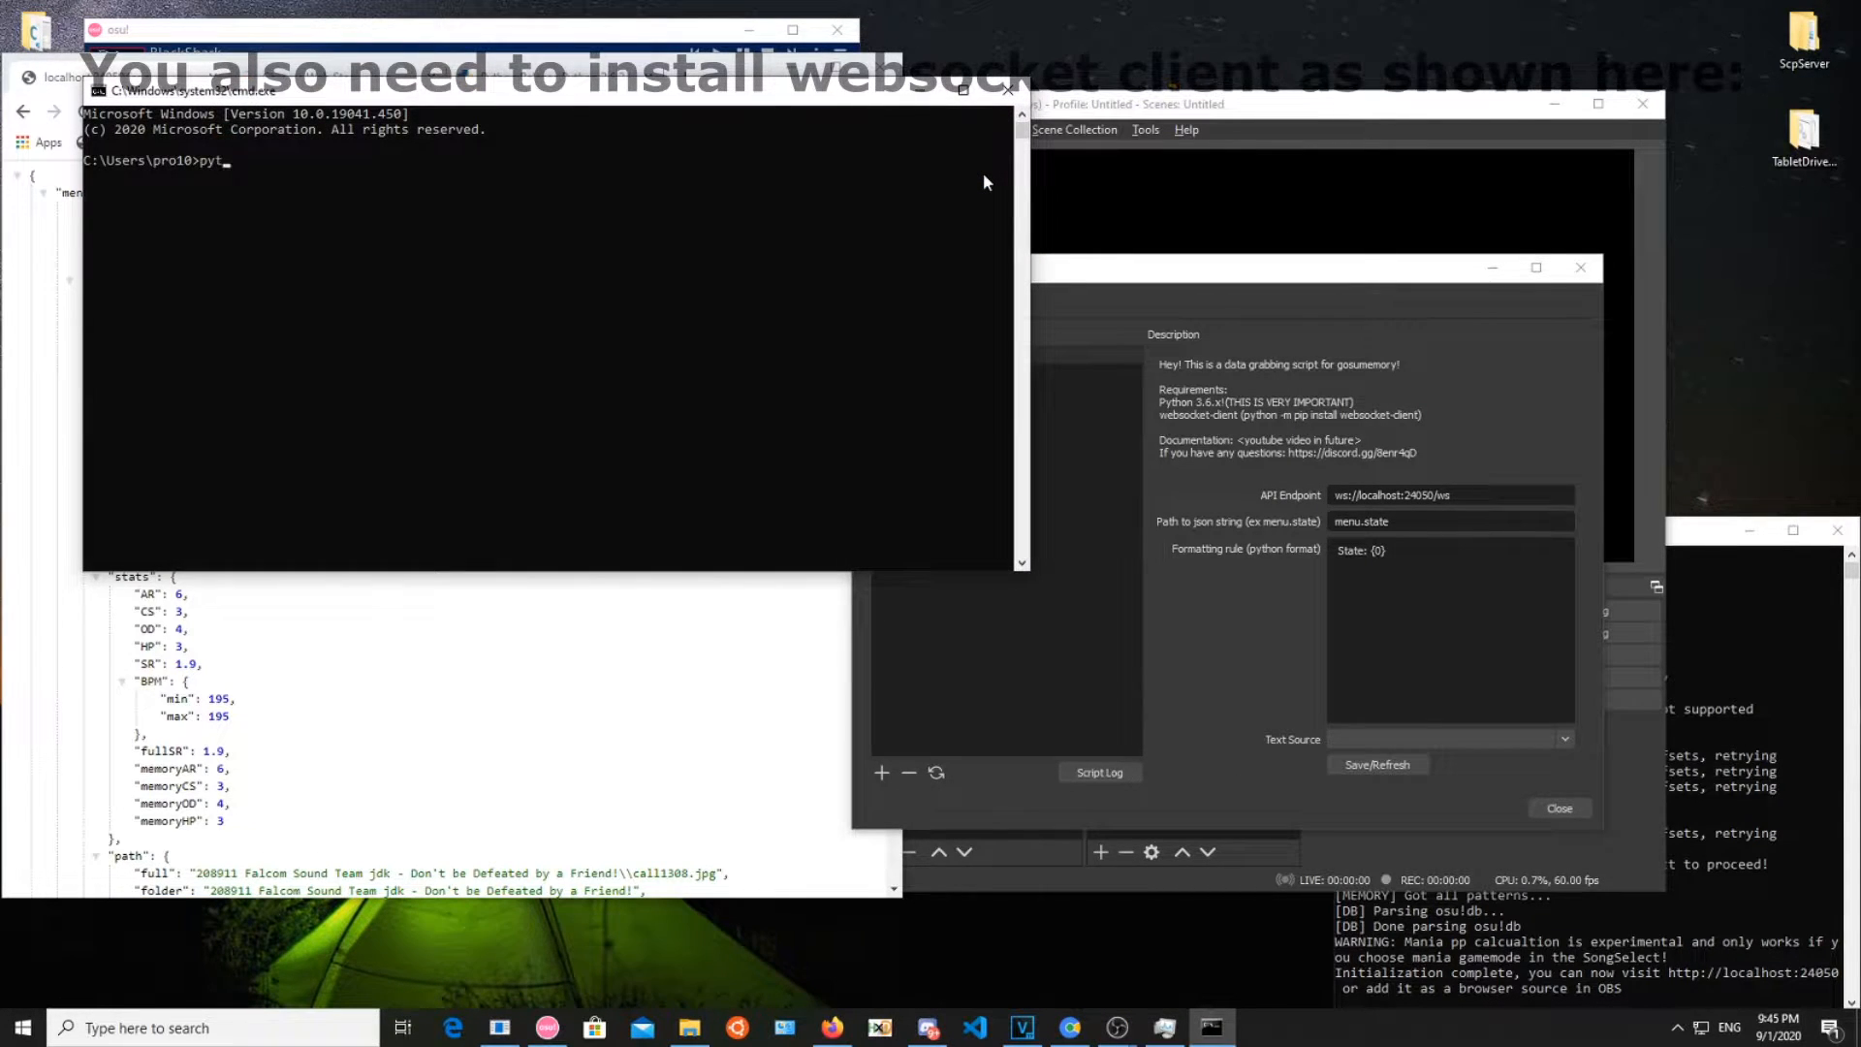
{"action": "type", "text": "hon"}
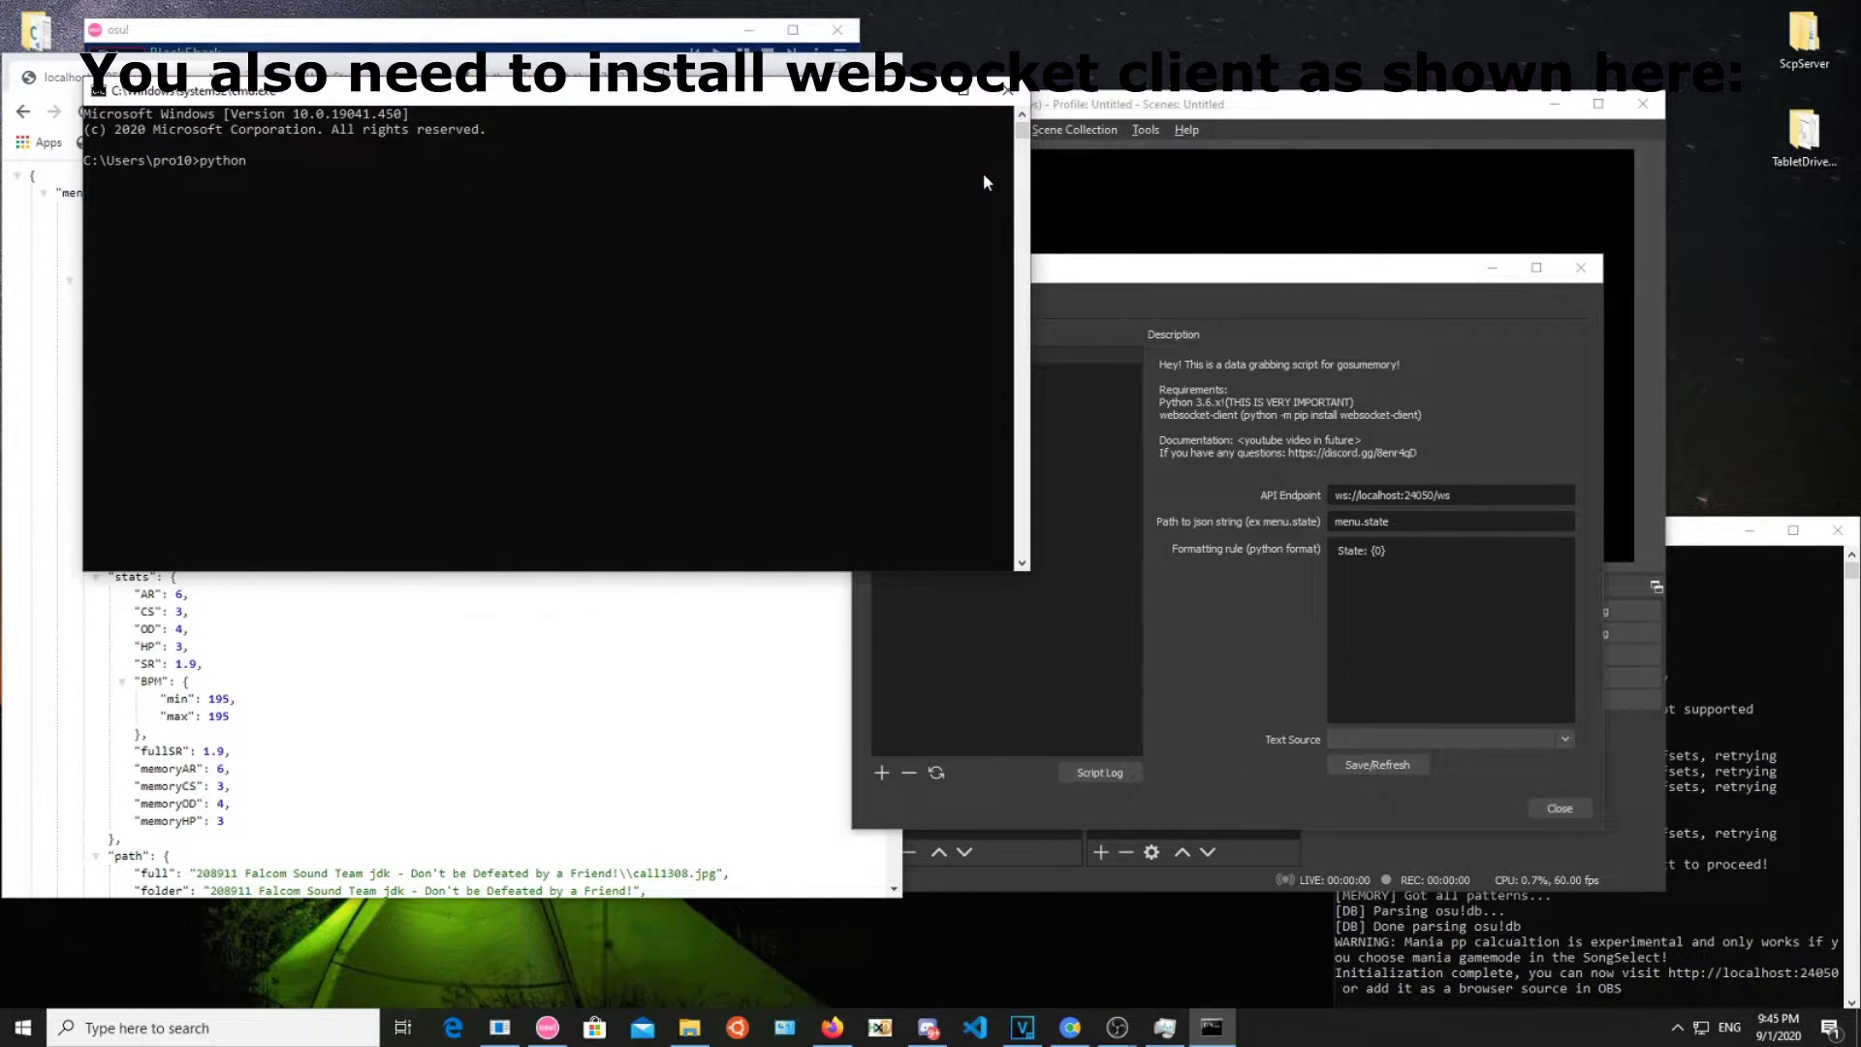
{"action": "type", "text": "-m pip install websocket-"}
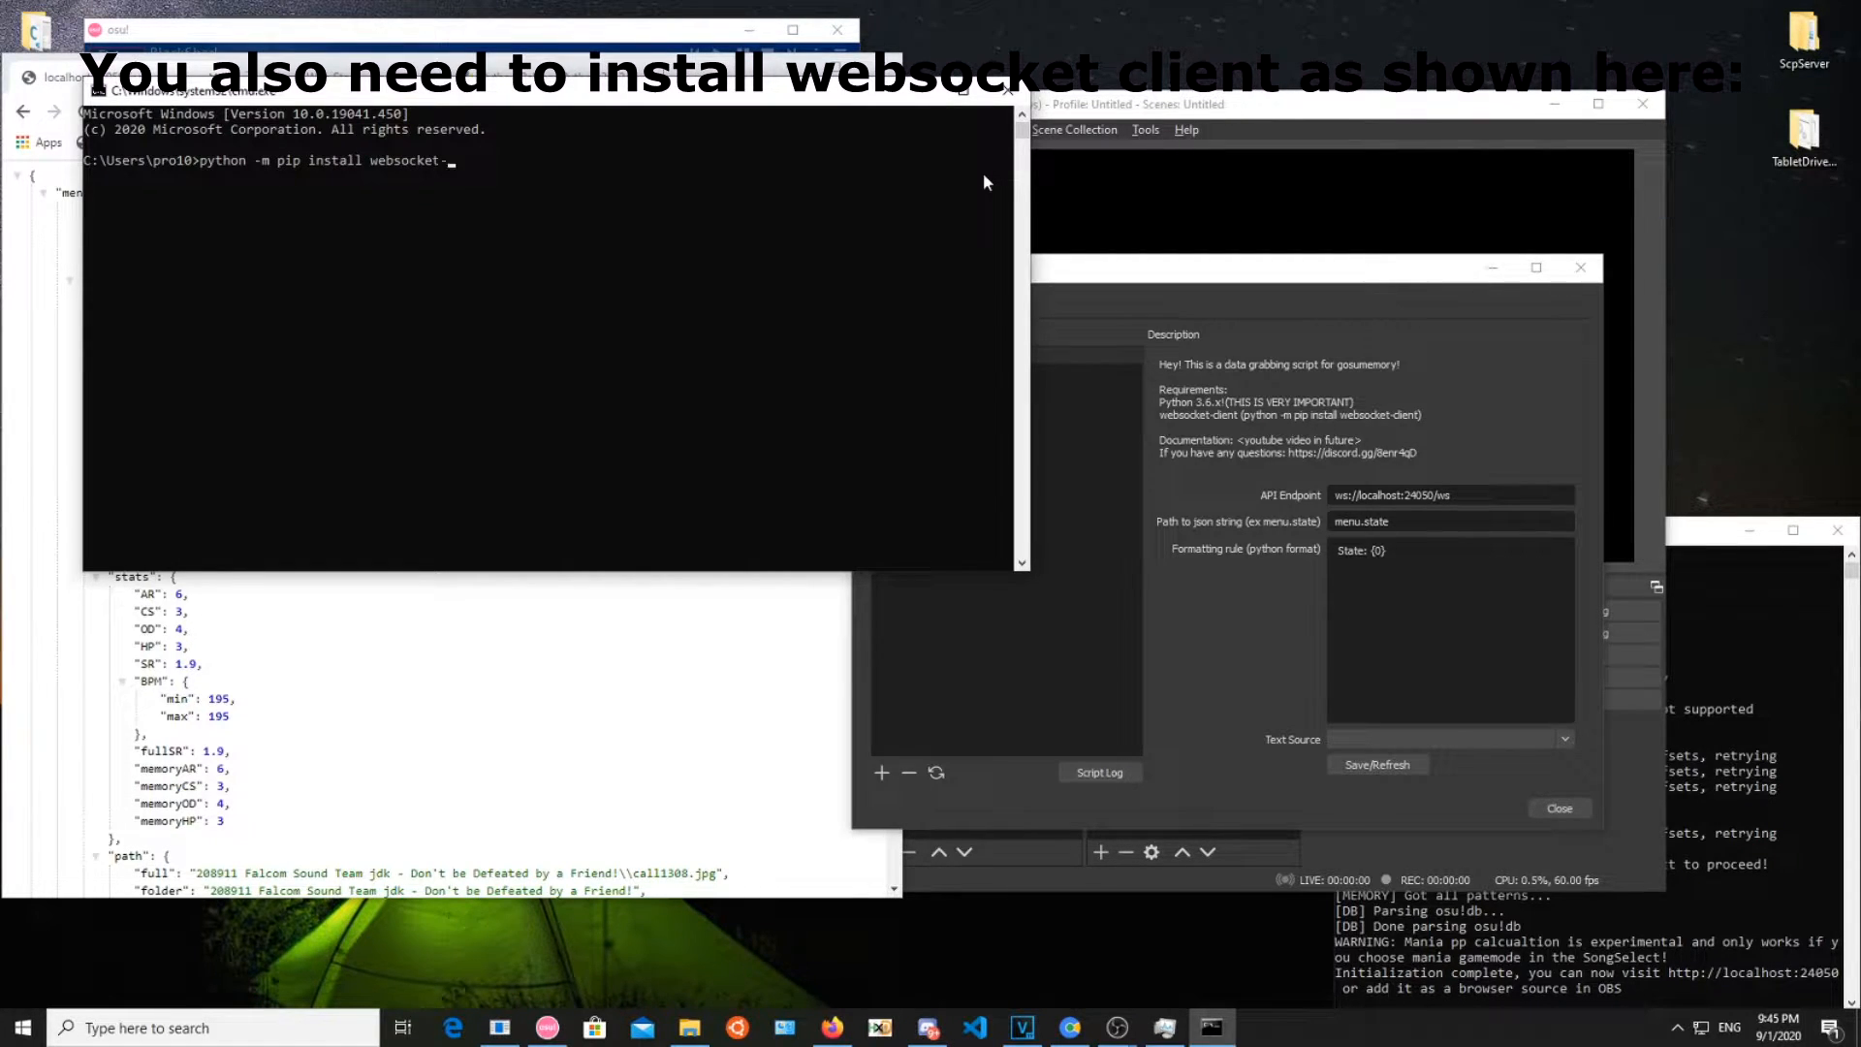
{"action": "type", "text": "client"}
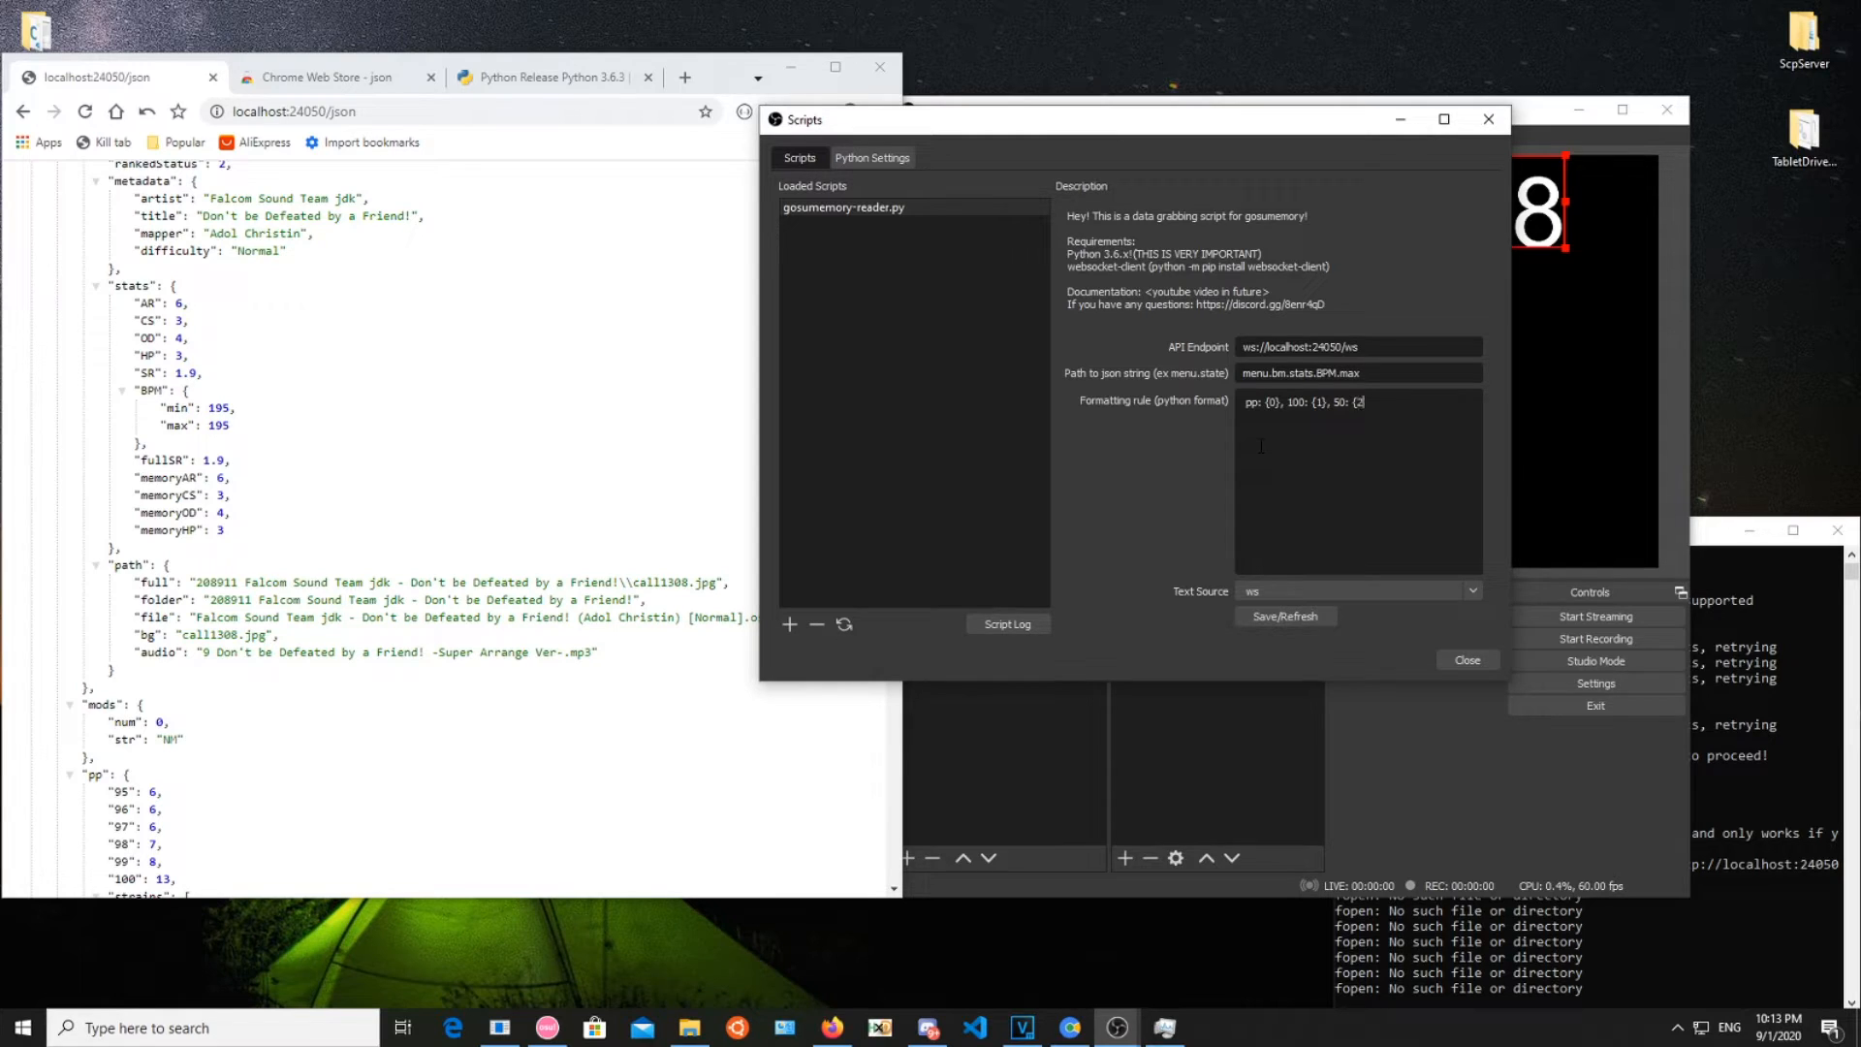
Extend the formatting rule with ', Miss: {3' after the pp, 100 and 50 placeholders
{"action": "type", "text": ", Miss: {3"}
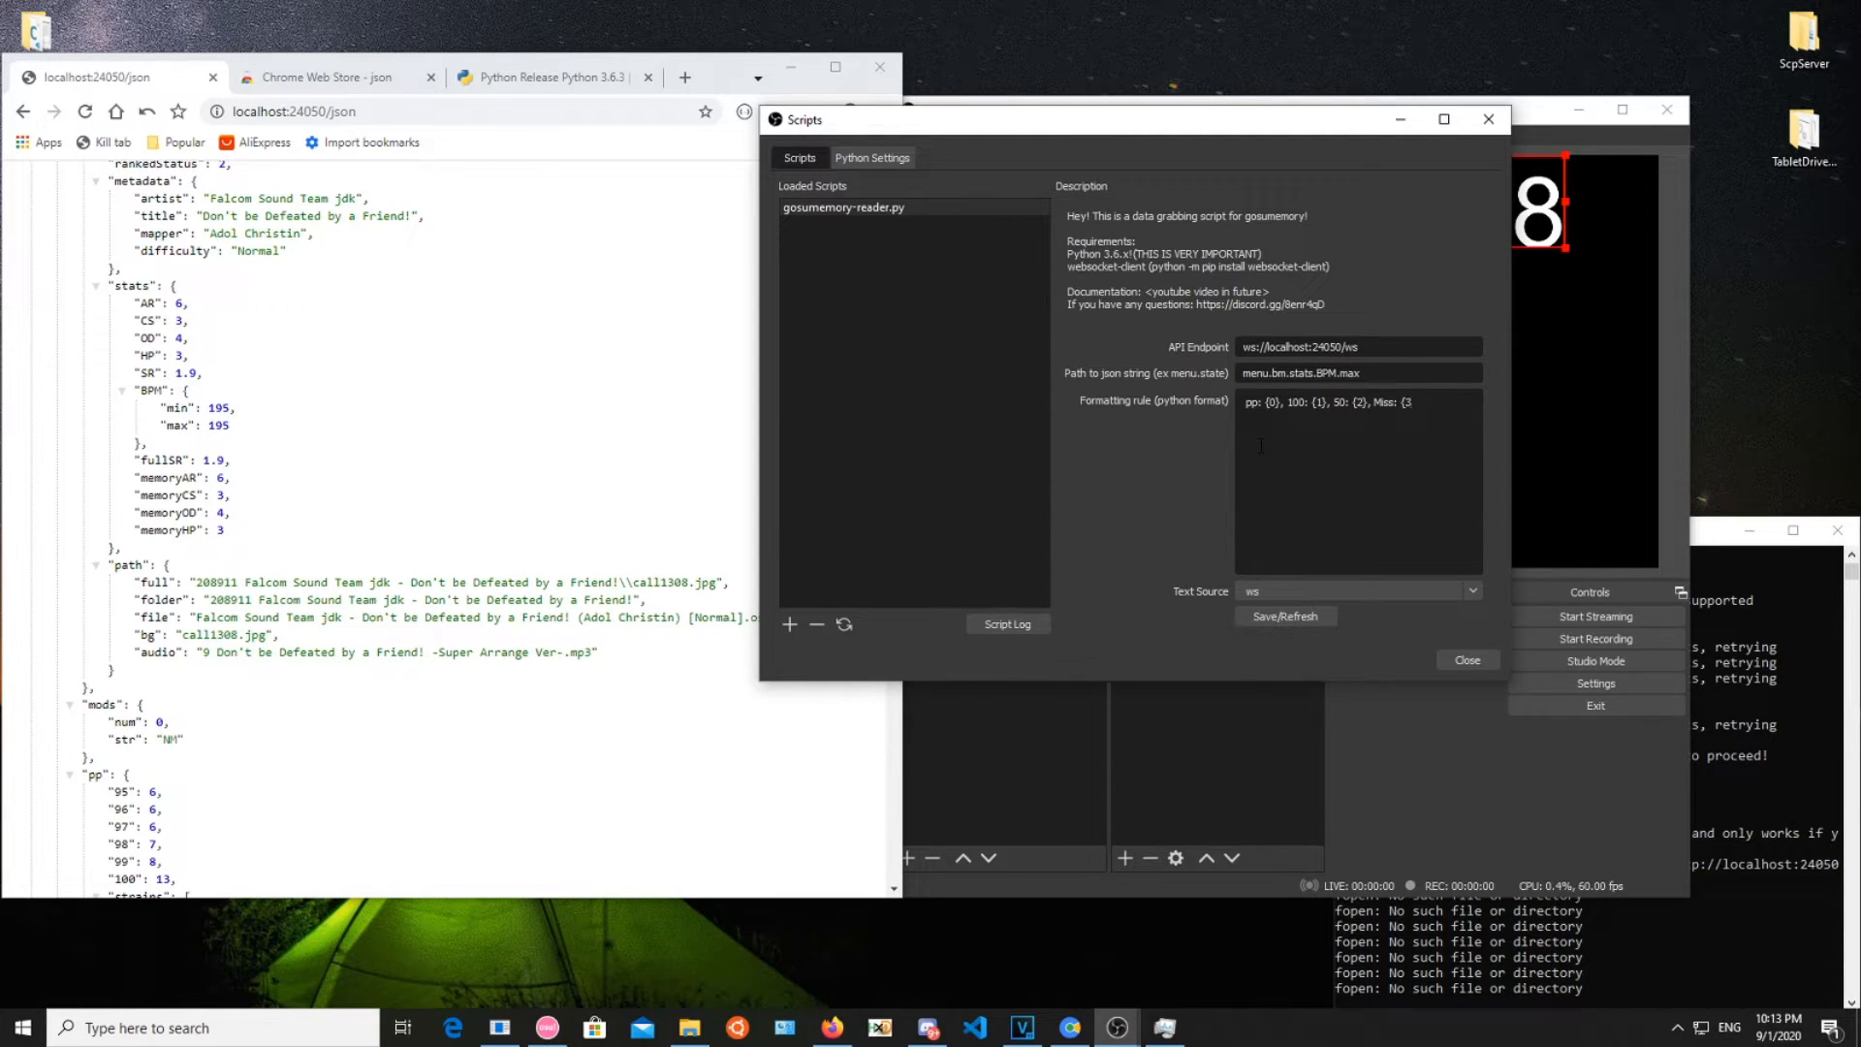